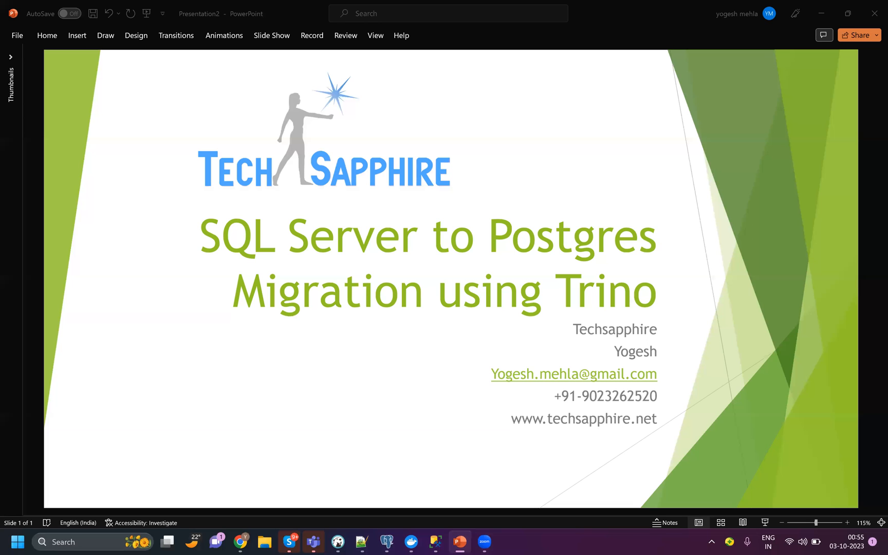
{"action": "mouse_move", "coordinate": [458, 242]}
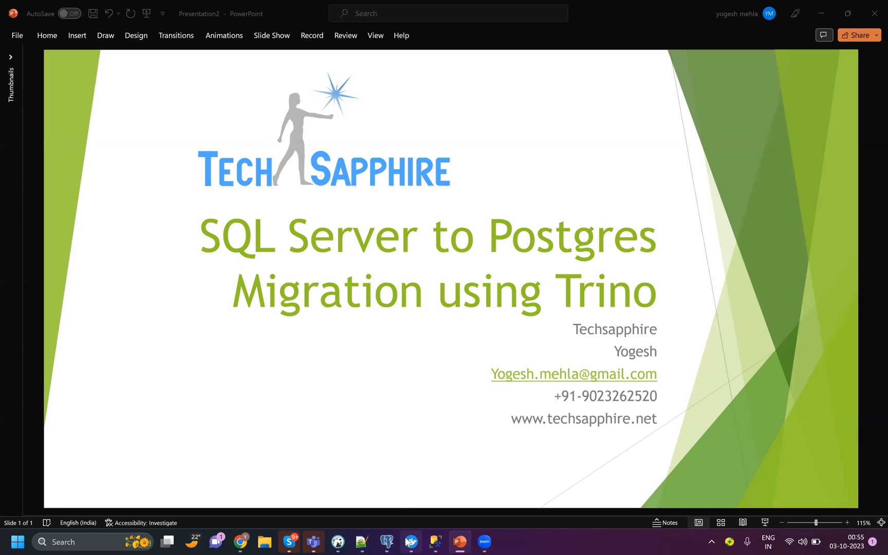
Step: Leave the SQL Server to Postgres migration title slide and switch to the DBeaver query editor
{"action": "left_click", "coordinate": [410, 541]}
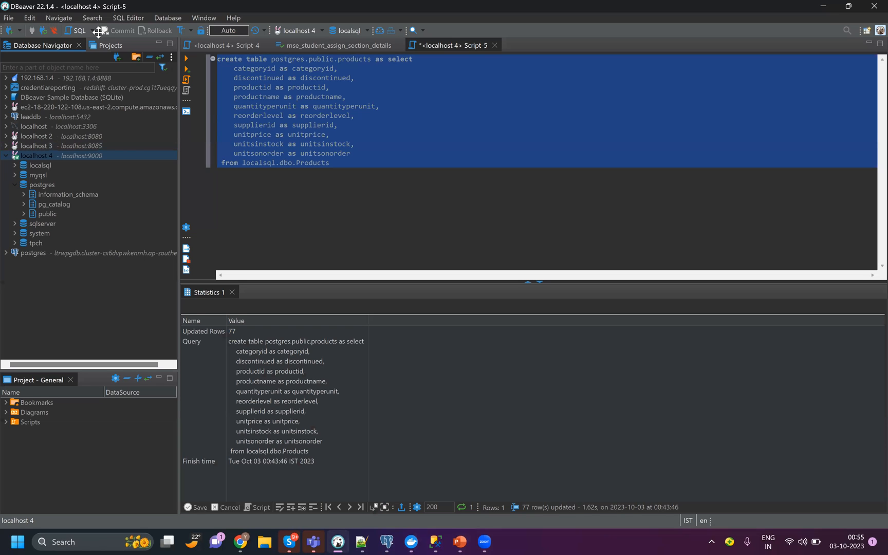
{"action": "mouse_move", "coordinate": [126, 37]}
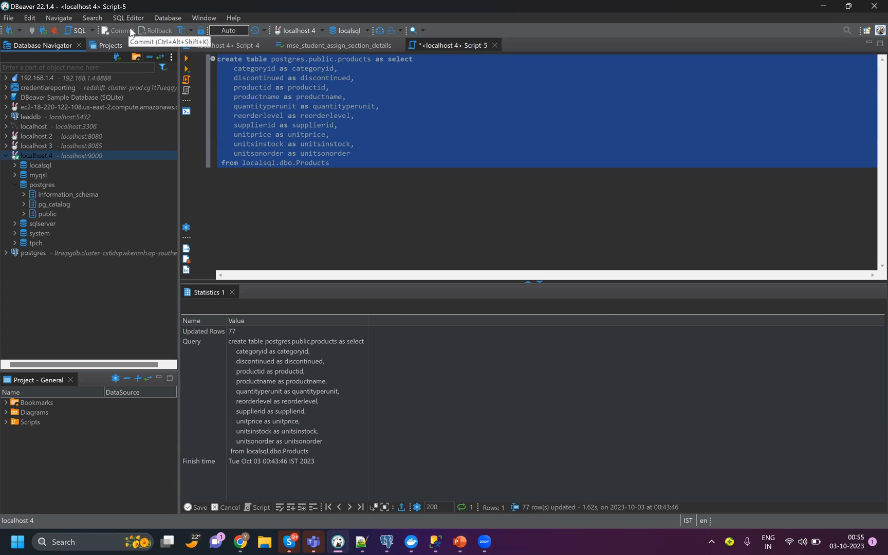
{"action": "mouse_move", "coordinate": [96, 175]}
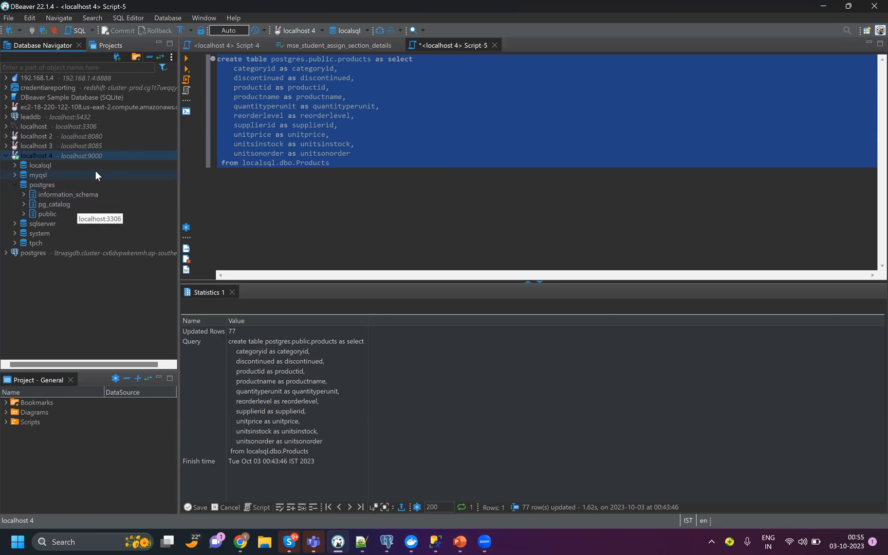
{"action": "mouse_move", "coordinate": [86, 156]}
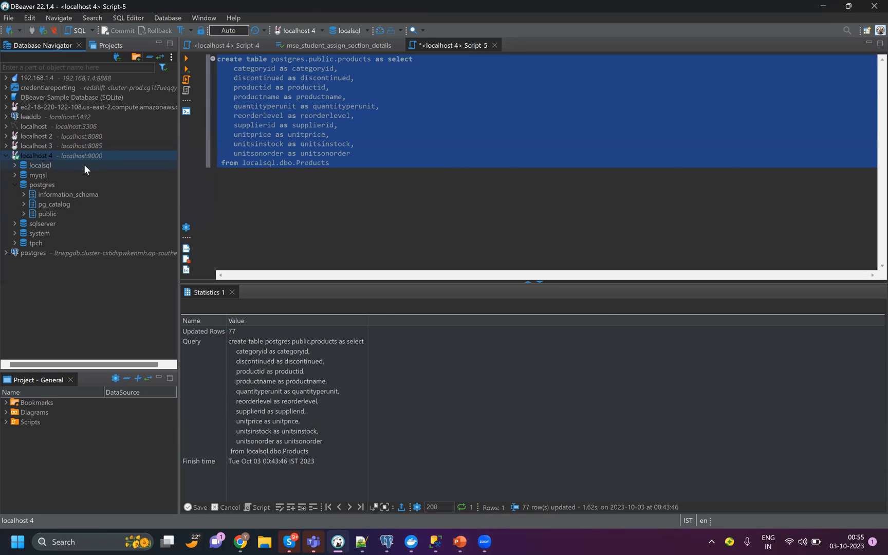
{"action": "right_click", "coordinate": [38, 156]}
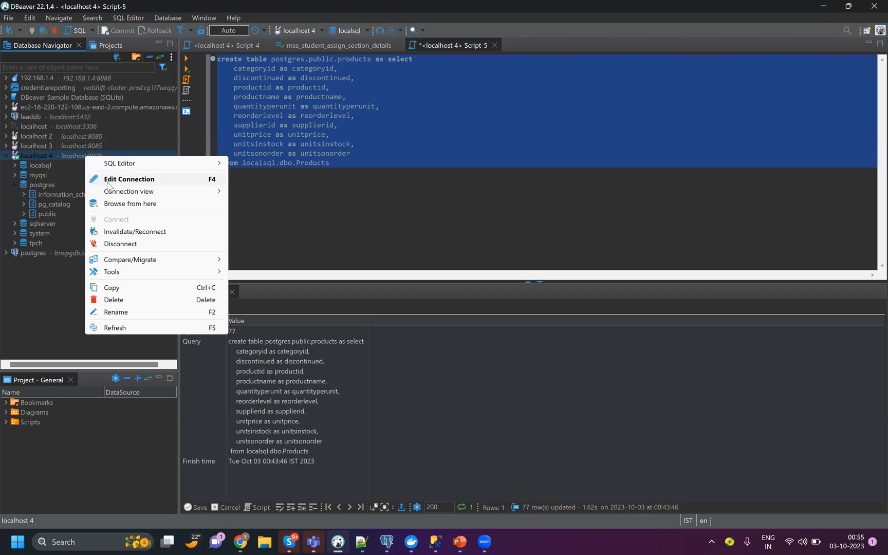
{"action": "left_click", "coordinate": [129, 179]}
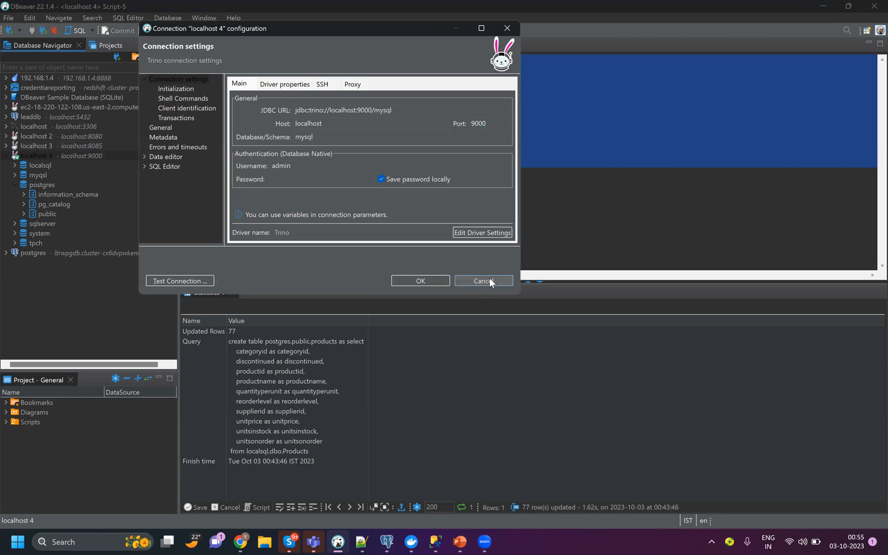
{"action": "left_click", "coordinate": [483, 281]}
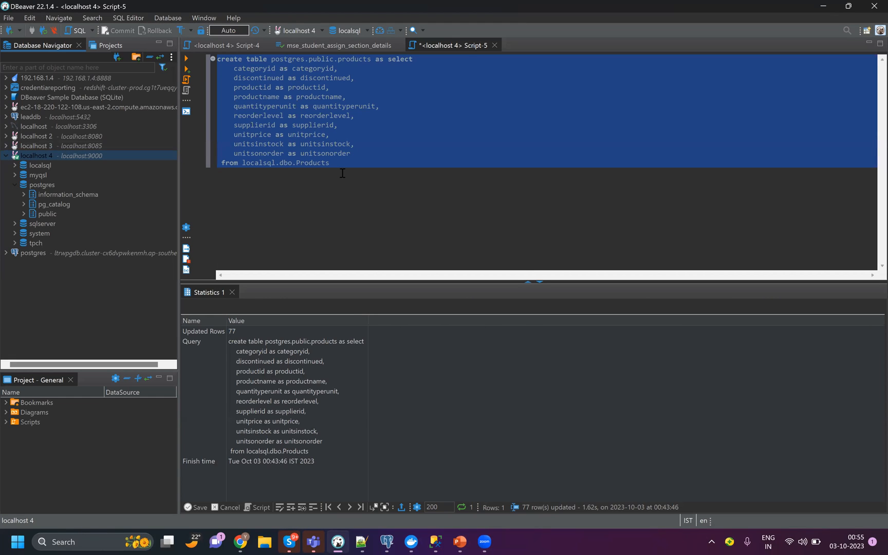
{"action": "mouse_move", "coordinate": [79, 184]}
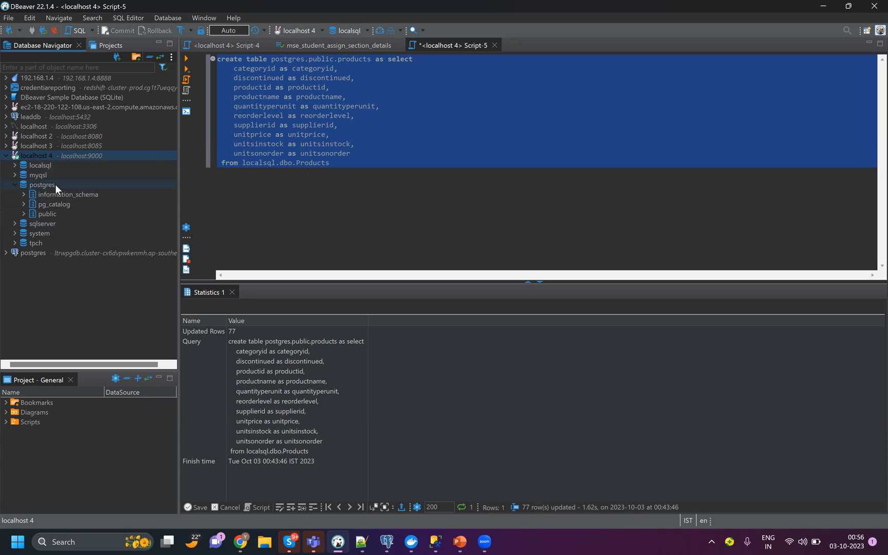
{"action": "left_click", "coordinate": [39, 165]}
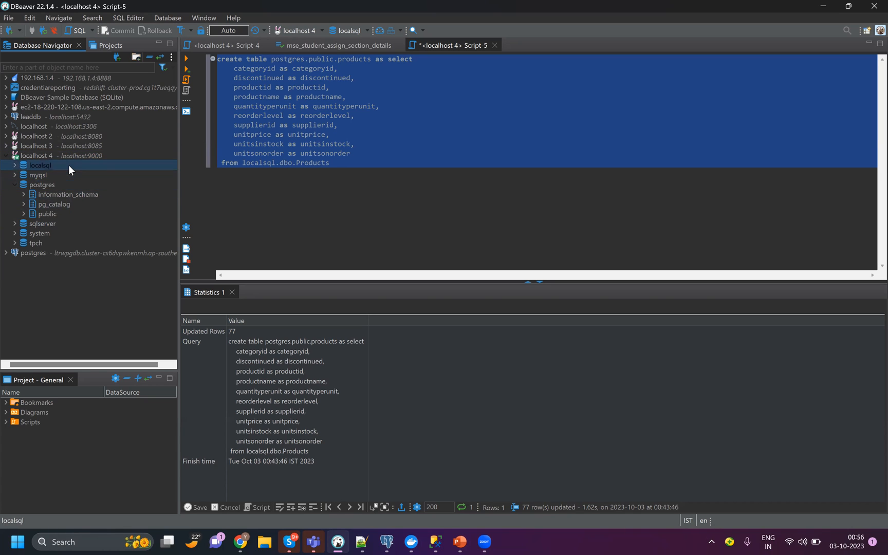
{"action": "mouse_move", "coordinate": [62, 169]}
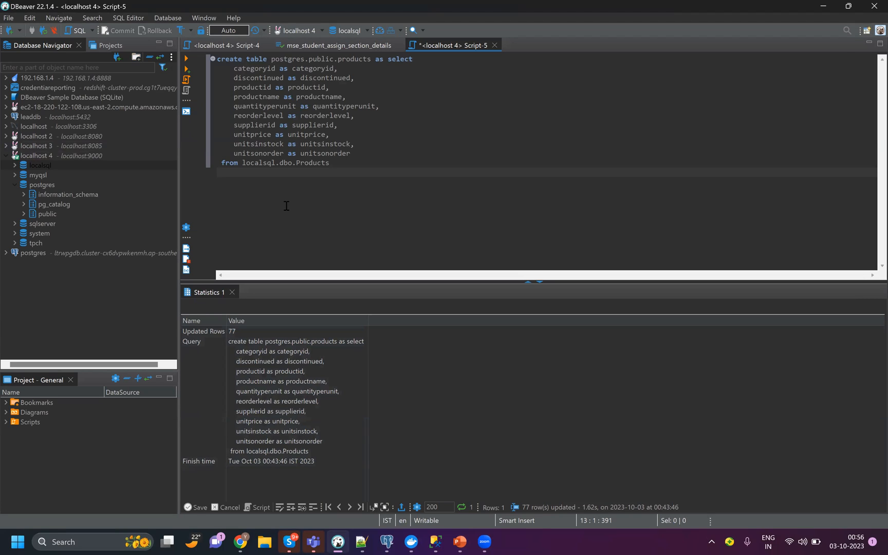
{"action": "left_click", "coordinate": [218, 172]}
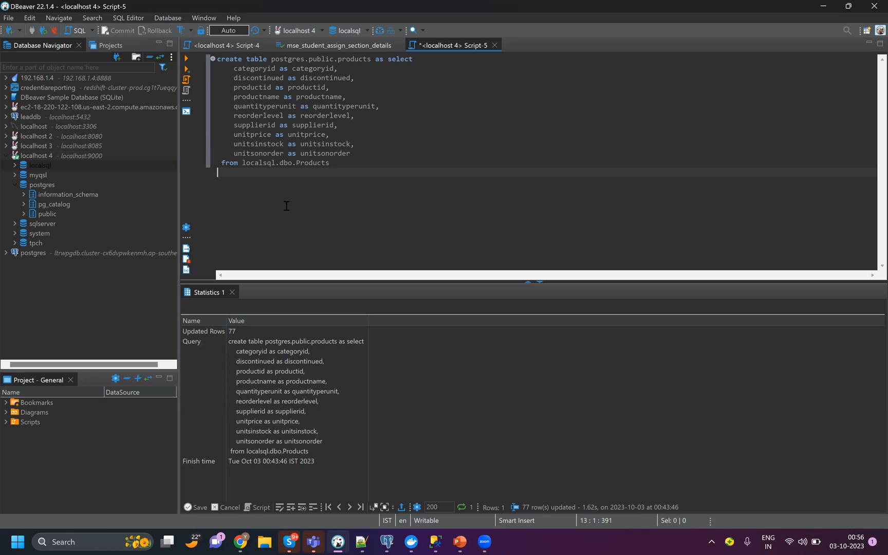
{"action": "mouse_move", "coordinate": [413, 340]}
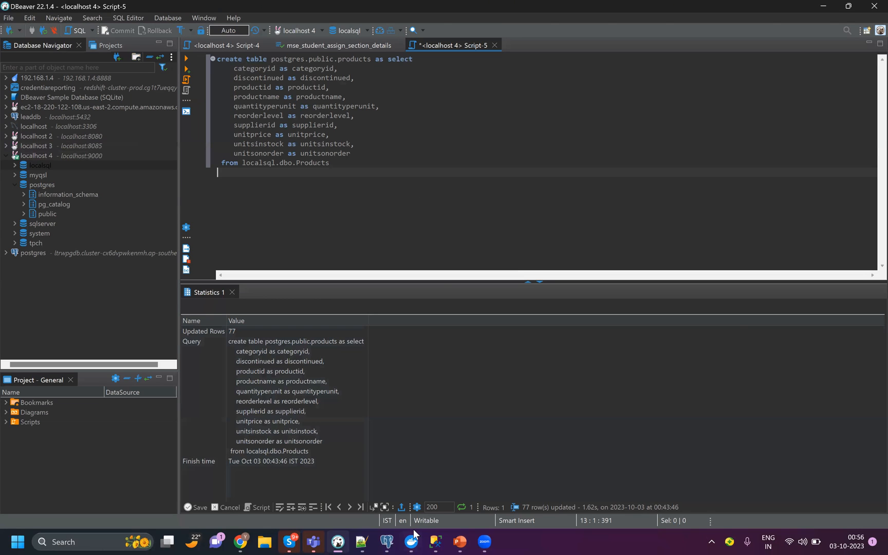
Step: Bring up Docker Desktop, hide it, then reopen the trino_setup coordinator and worker containers
{"action": "left_click", "coordinate": [410, 540]}
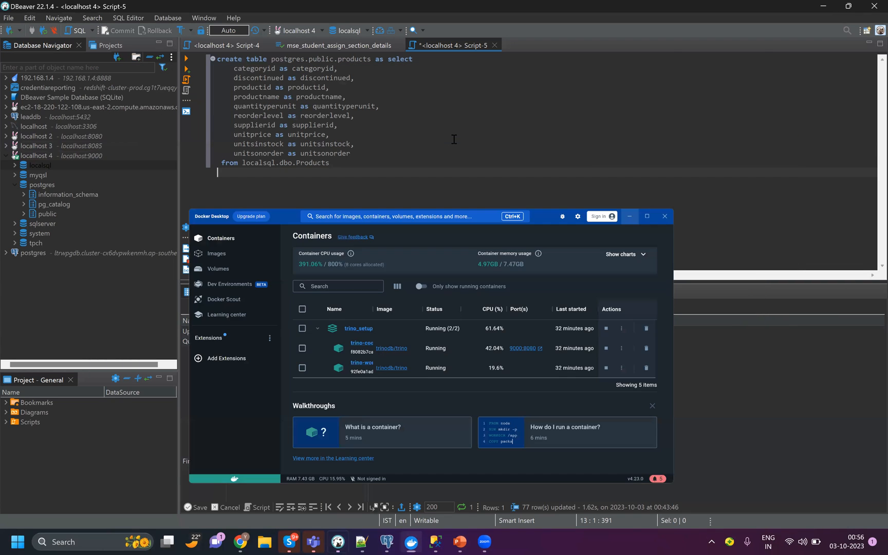
{"action": "left_click", "coordinate": [665, 216]}
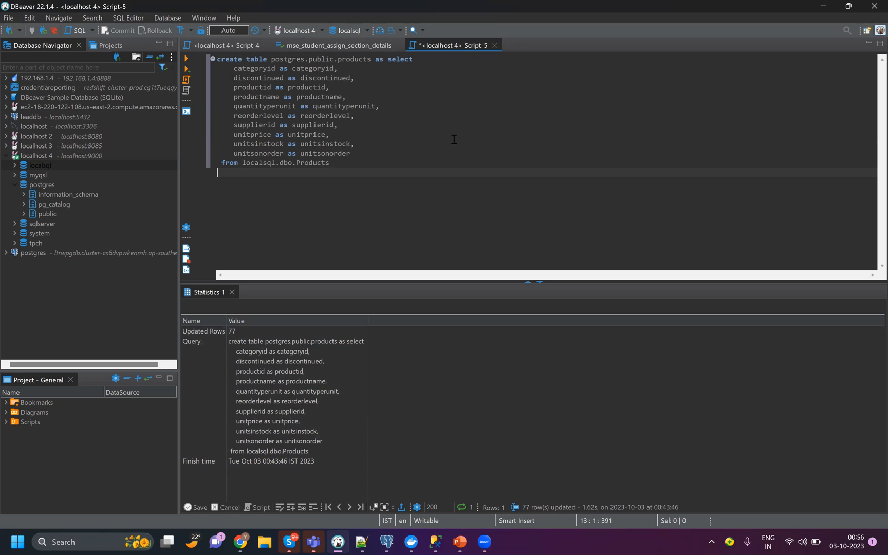
{"action": "mouse_move", "coordinate": [407, 542]}
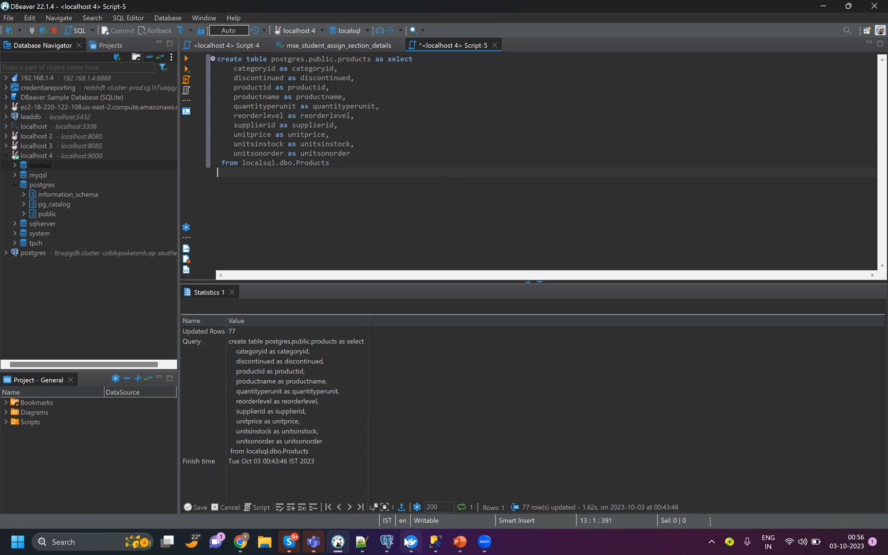
{"action": "left_click", "coordinate": [410, 540]}
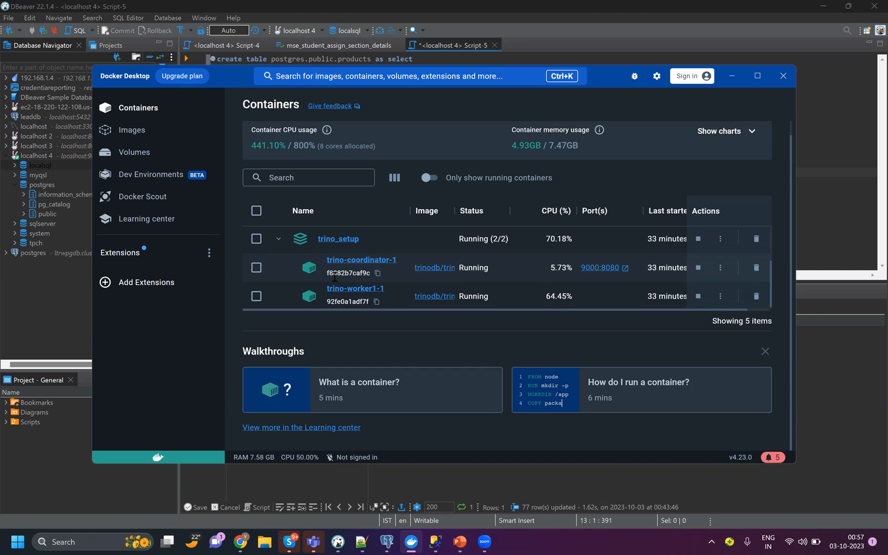
{"action": "mouse_move", "coordinate": [348, 348]}
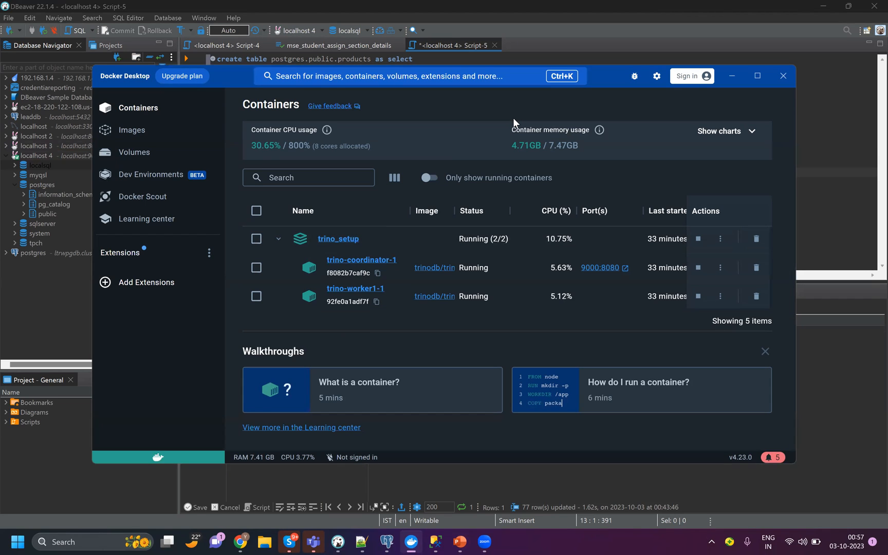
{"action": "mouse_move", "coordinate": [503, 110]}
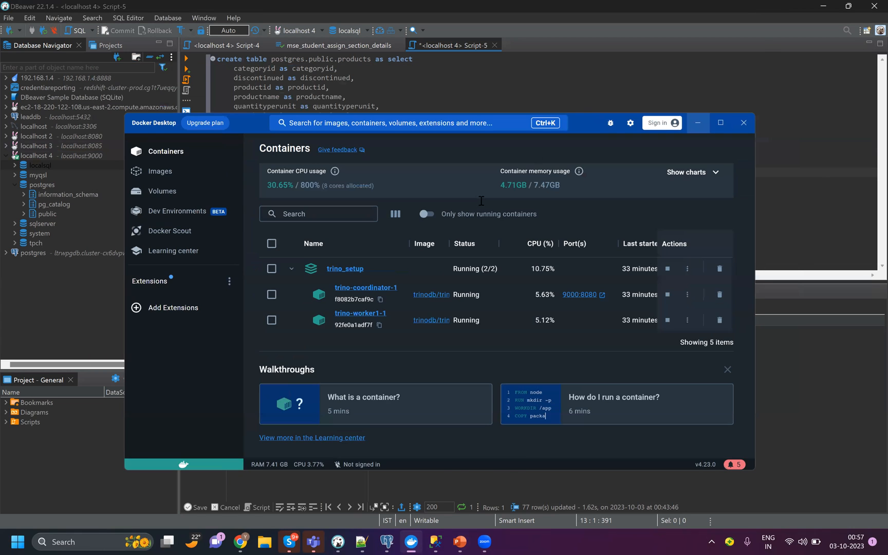
Step: Browse the Script1.1.sql and udf_SpacesForCases drop scripts, ending on sqltopostgres.sql
{"action": "left_click", "coordinate": [743, 123]}
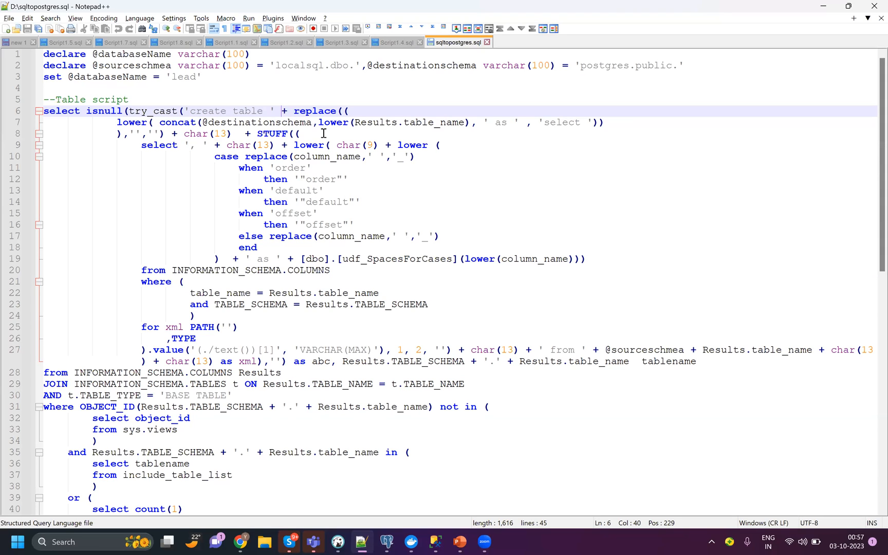
{"action": "mouse_move", "coordinate": [232, 42]}
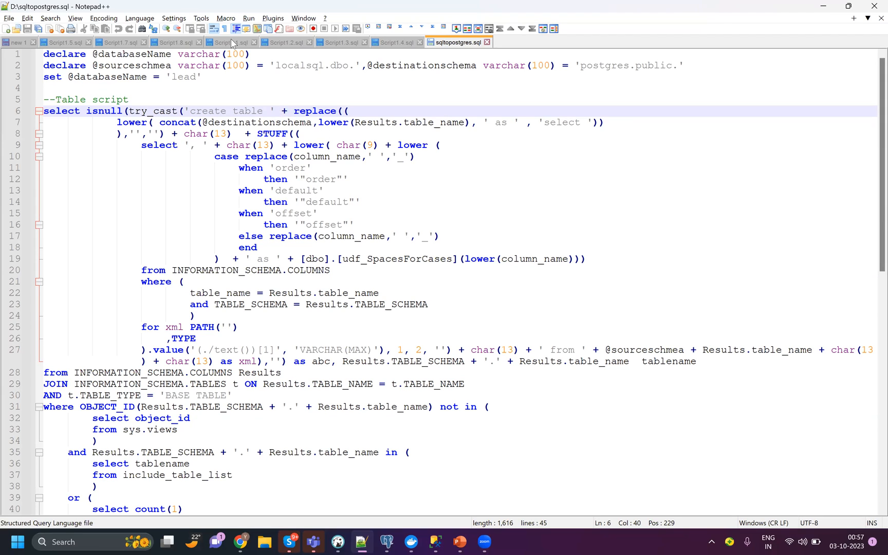
{"action": "left_click", "coordinate": [226, 42]}
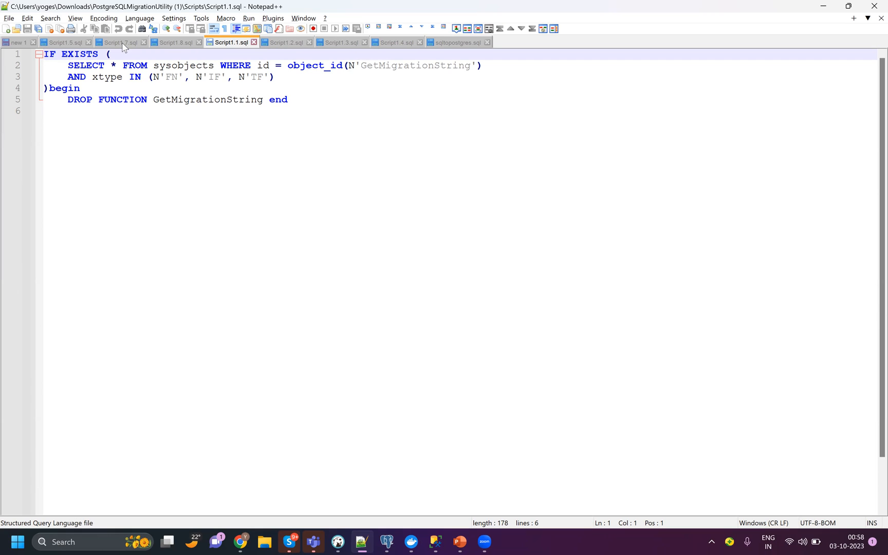
{"action": "mouse_move", "coordinate": [379, 51]}
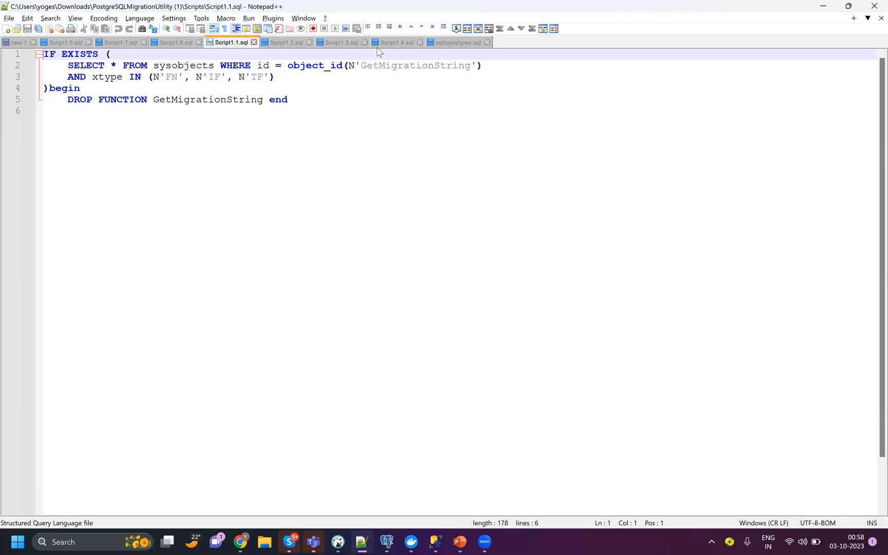
{"action": "mouse_move", "coordinate": [366, 65]}
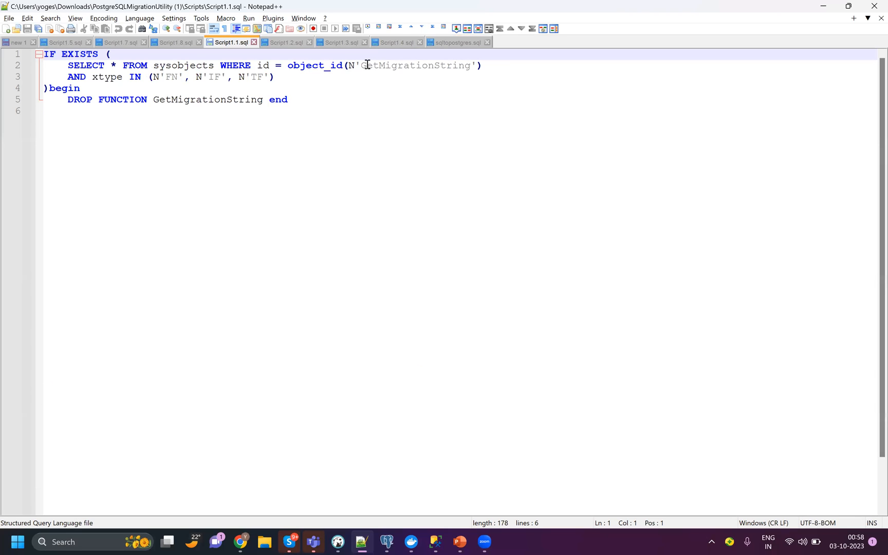
{"action": "left_click", "coordinate": [458, 542]}
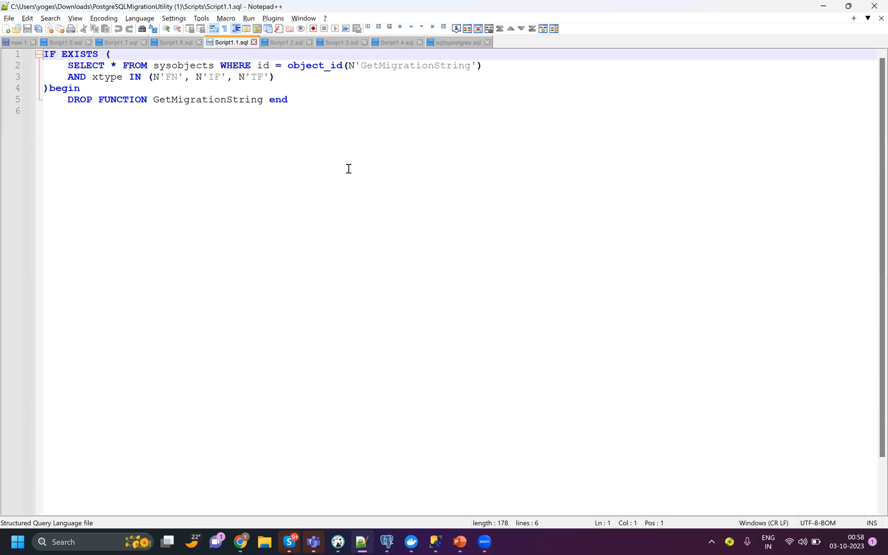
{"action": "mouse_move", "coordinate": [239, 55]}
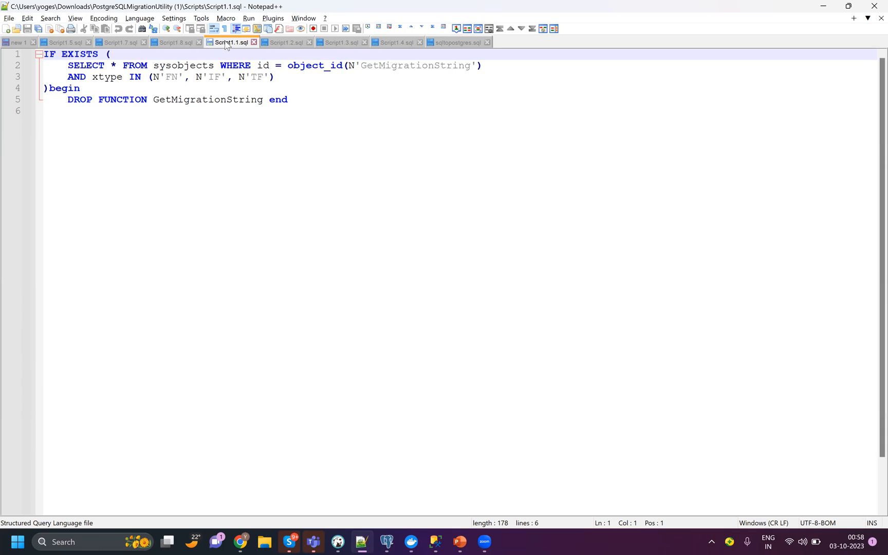
{"action": "mouse_move", "coordinate": [236, 53]}
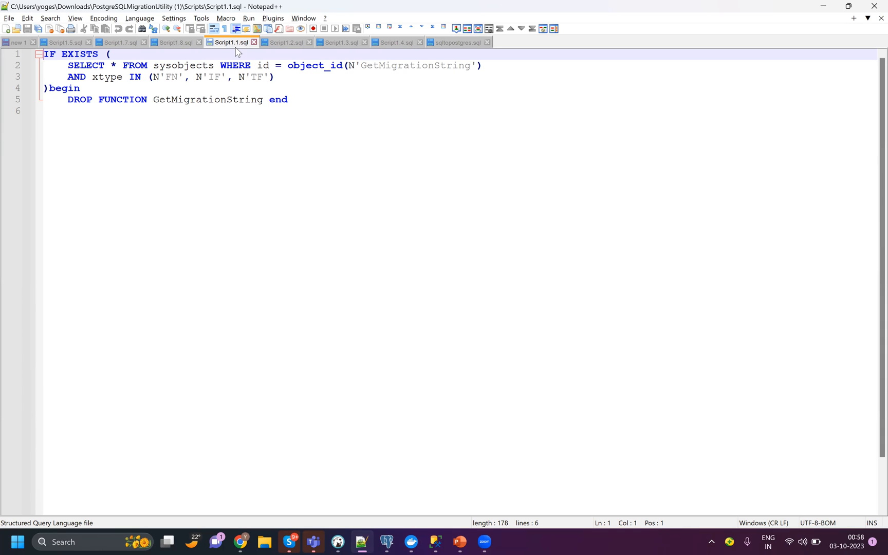
{"action": "mouse_move", "coordinate": [251, 50]}
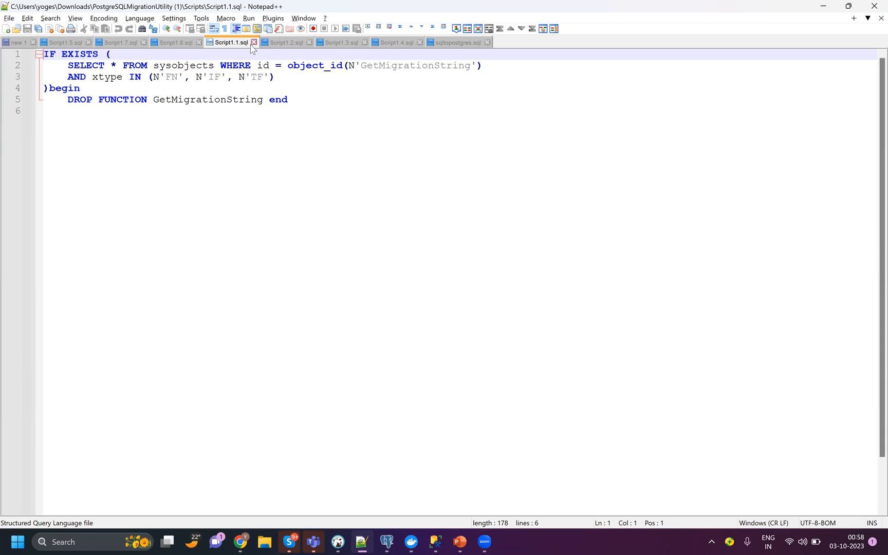
{"action": "mouse_move", "coordinate": [281, 49]}
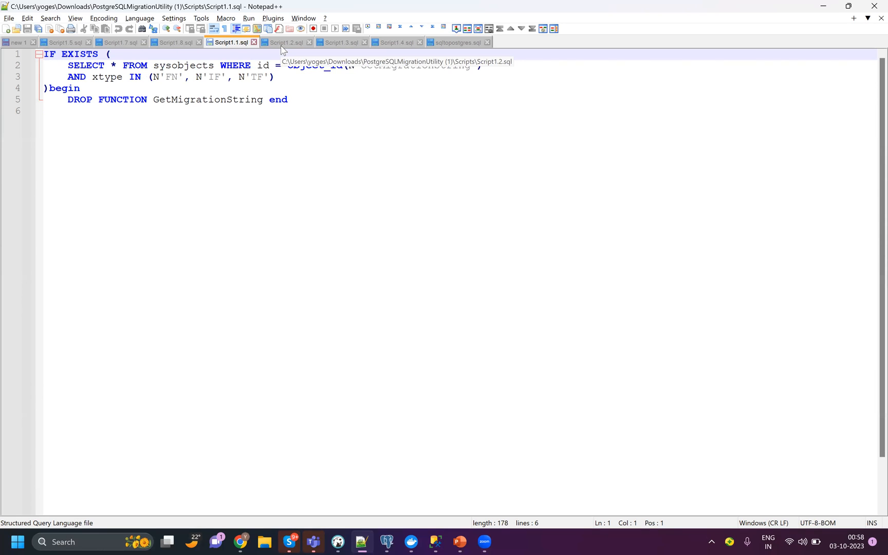
{"action": "left_click", "coordinate": [339, 43]}
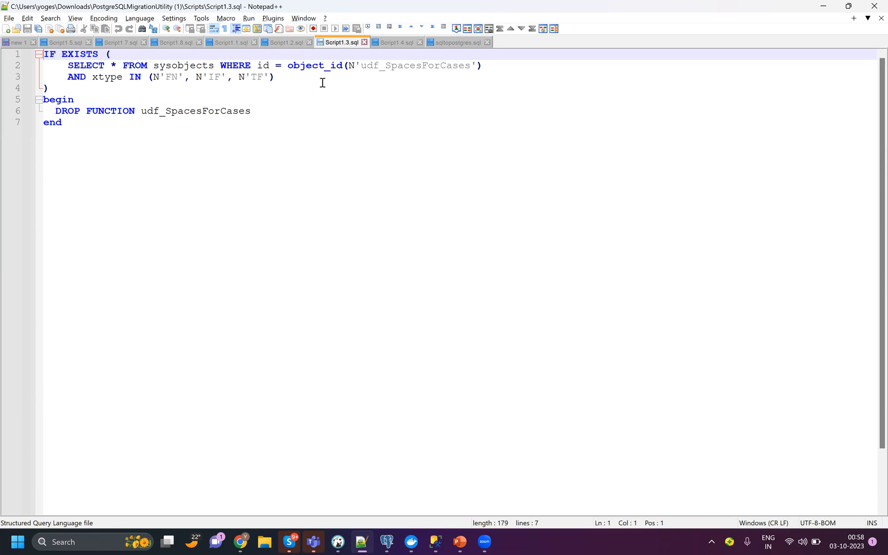
{"action": "mouse_move", "coordinate": [296, 26]}
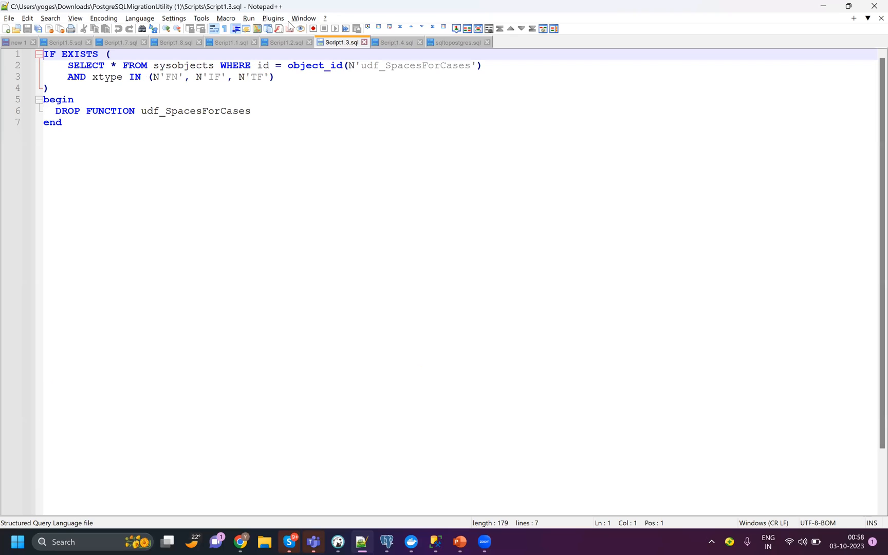
{"action": "mouse_move", "coordinate": [307, 384]}
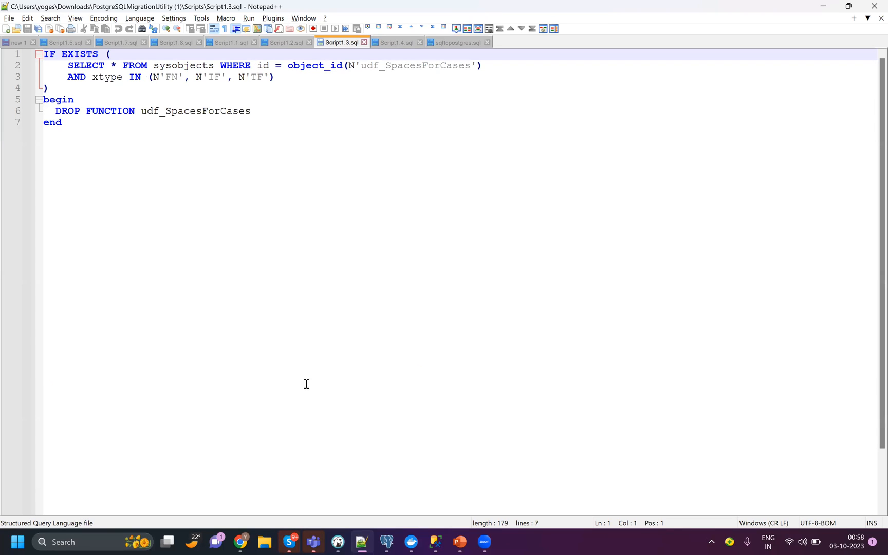
{"action": "mouse_move", "coordinate": [234, 54]}
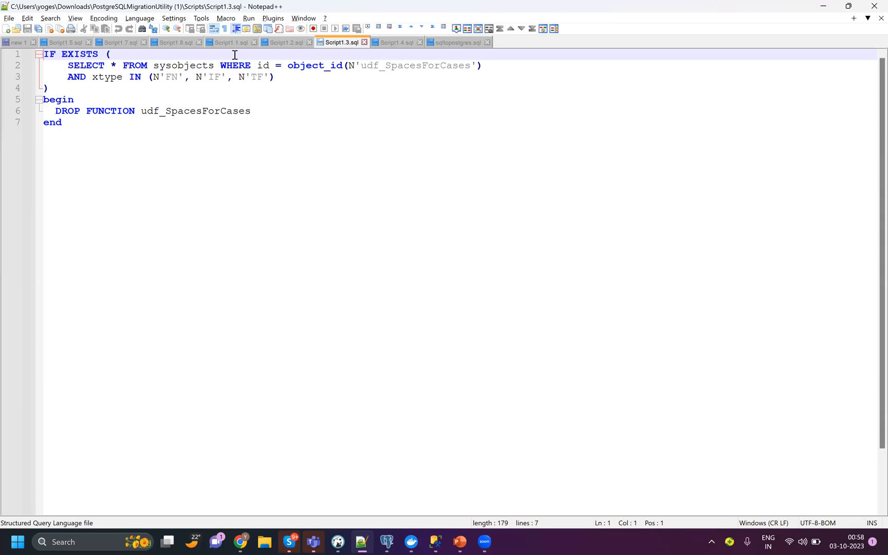
{"action": "left_click", "coordinate": [228, 42]}
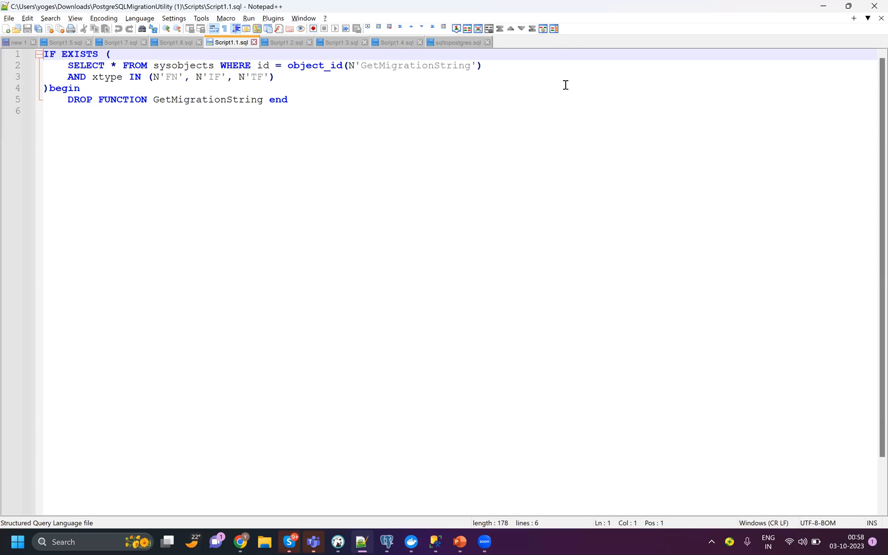
{"action": "mouse_move", "coordinate": [405, 496]}
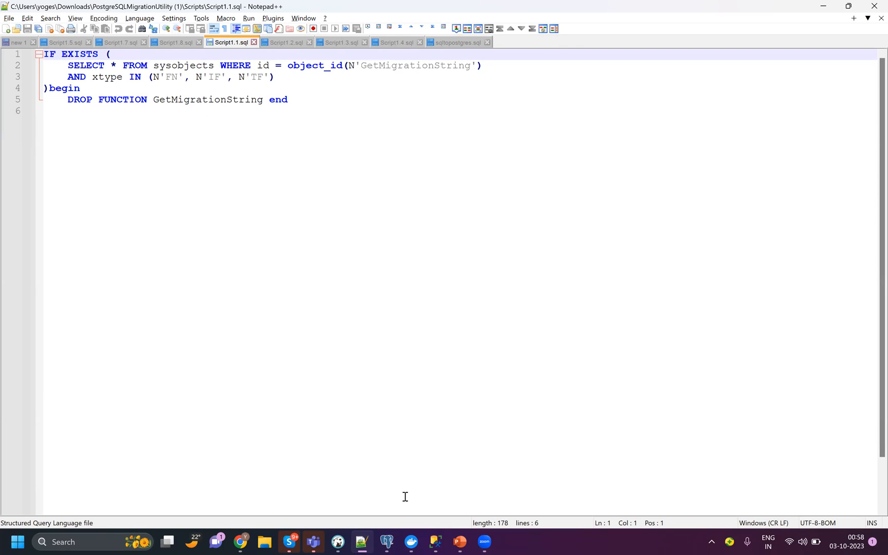
{"action": "mouse_move", "coordinate": [431, 540]}
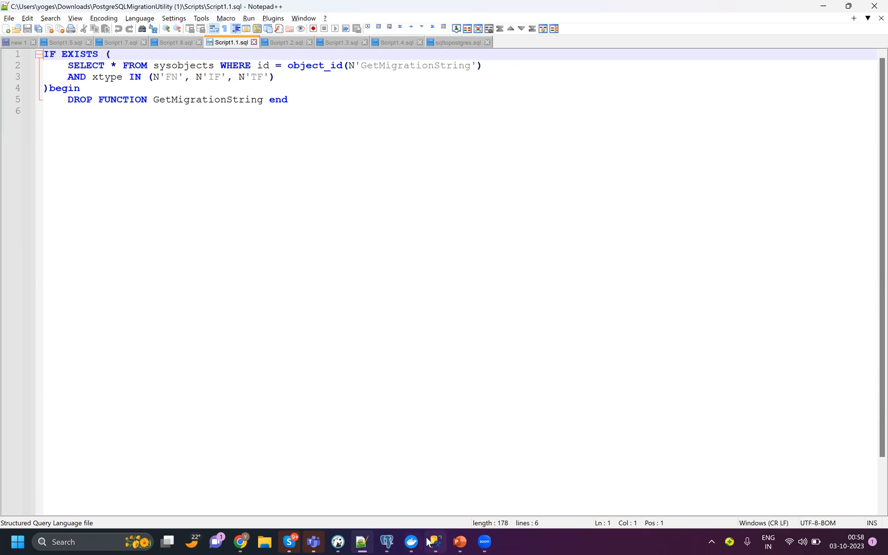
{"action": "left_click", "coordinate": [458, 43]}
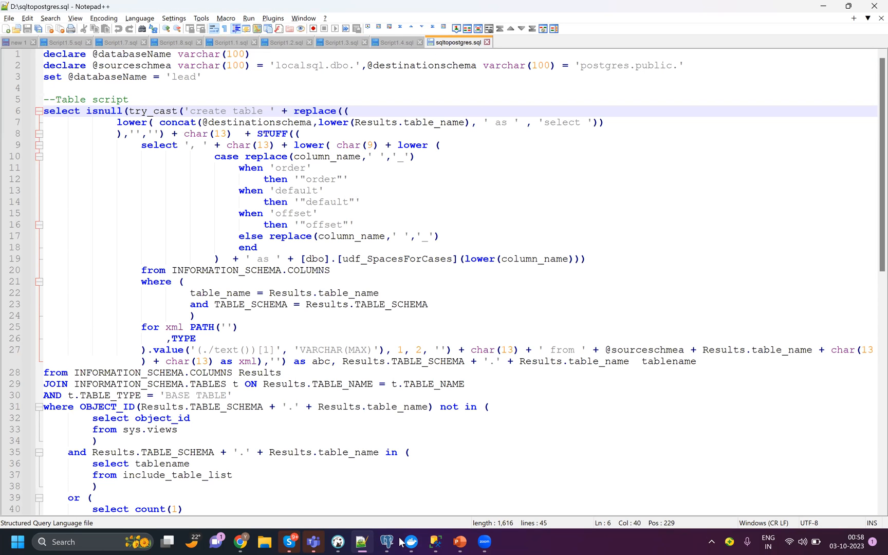
{"action": "mouse_move", "coordinate": [305, 349]}
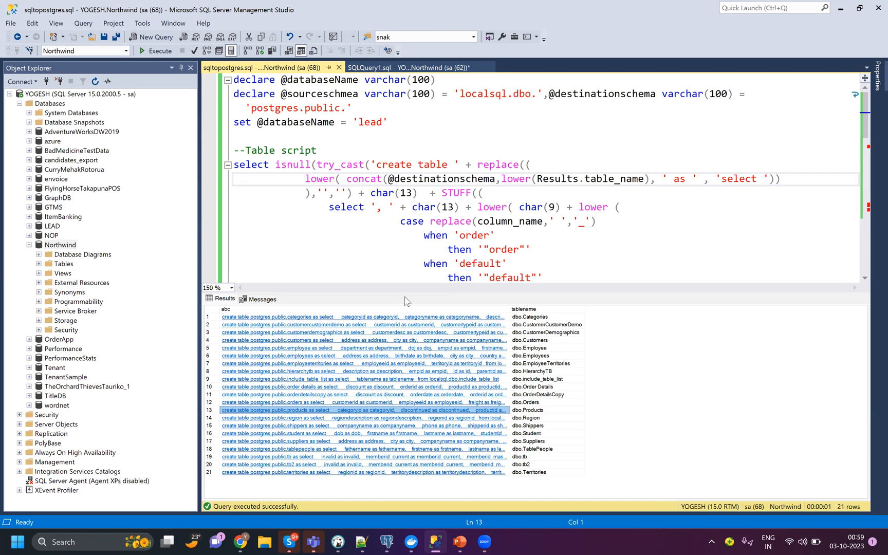
{"action": "mouse_move", "coordinate": [391, 468]}
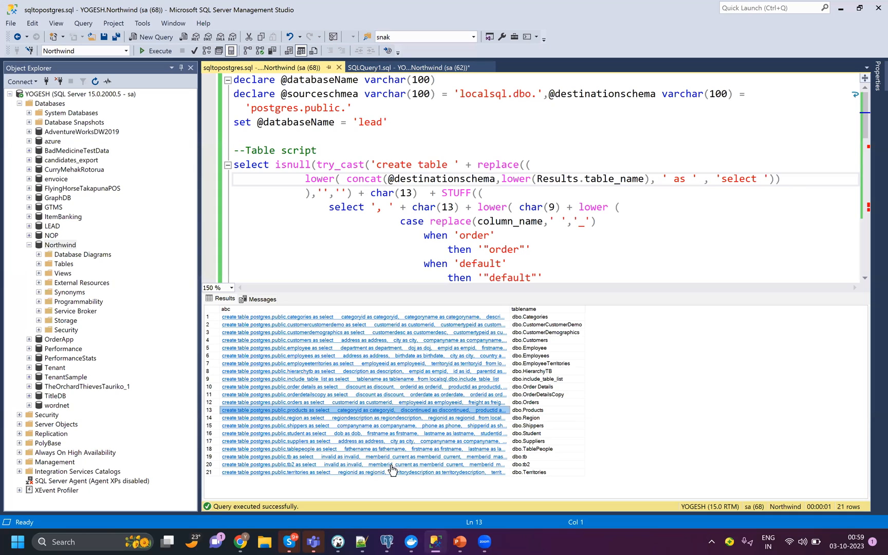
{"action": "mouse_move", "coordinate": [398, 364]}
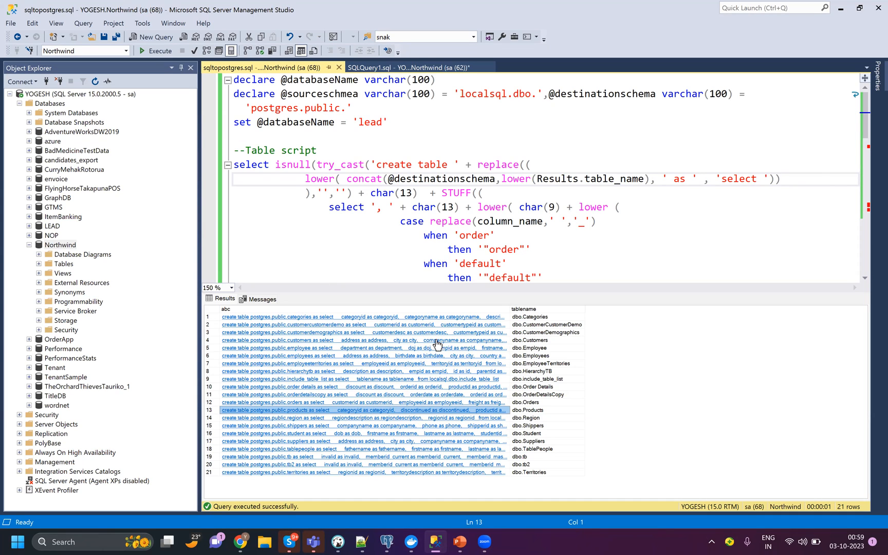
{"action": "mouse_move", "coordinate": [492, 345]}
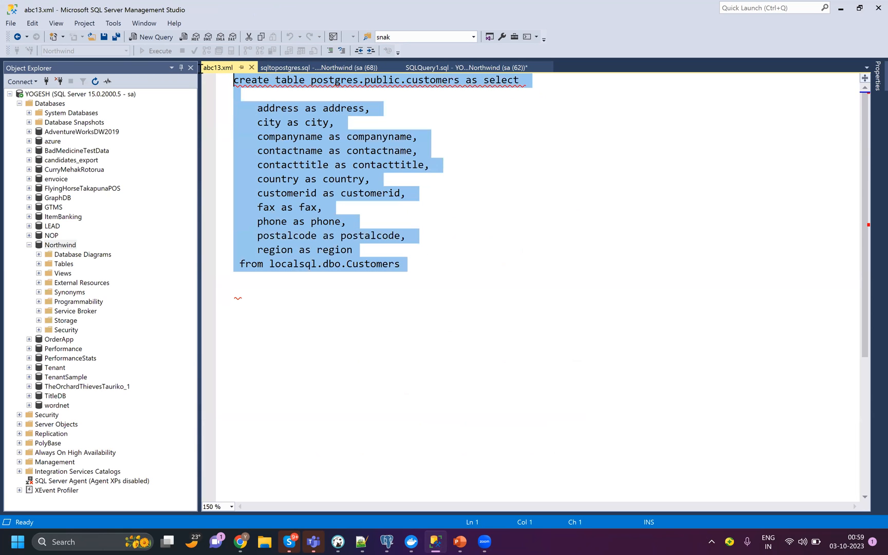
Step: Copy the customers create-table statement from the results and switch windows
{"action": "key", "text": "Alt+Tab"}
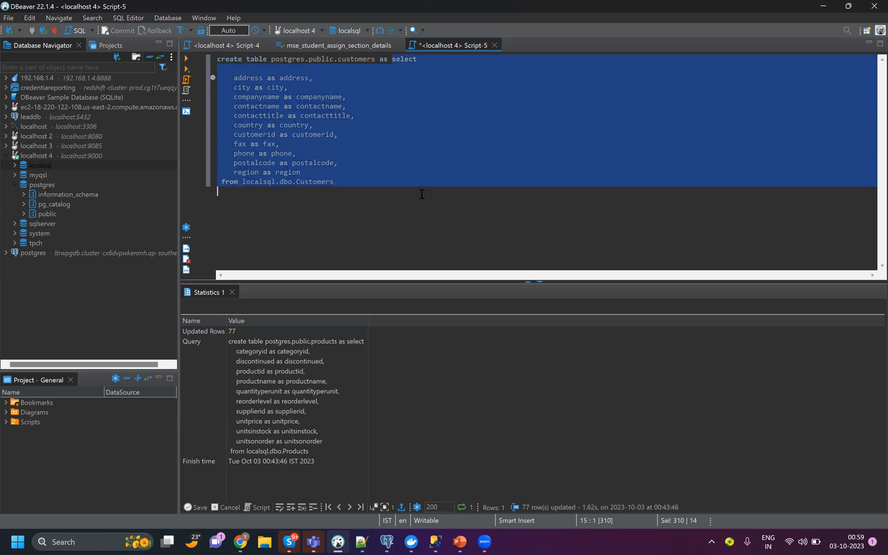
Step: Paste the customers statement into Script-5, preview its 91 rows, and point out the postgres catalog
{"action": "left_click", "coordinate": [187, 59]}
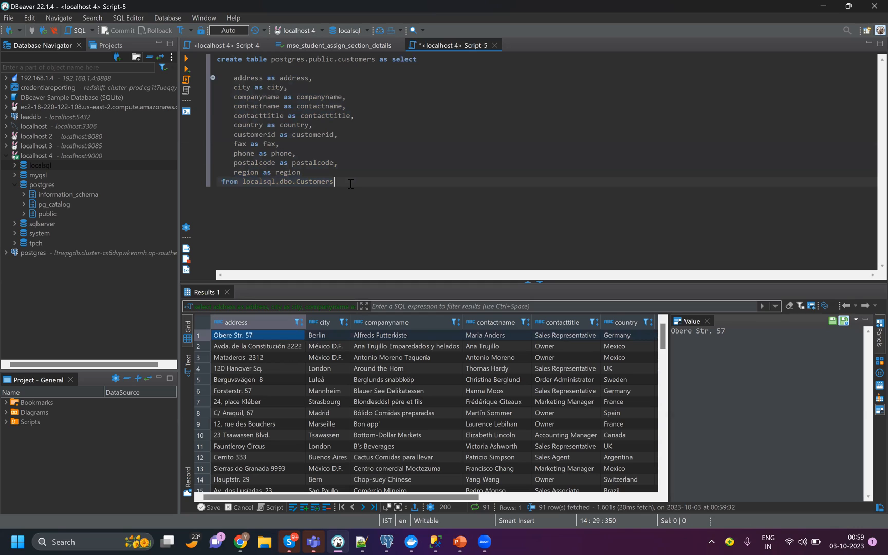
{"action": "double_click", "coordinate": [256, 181]}
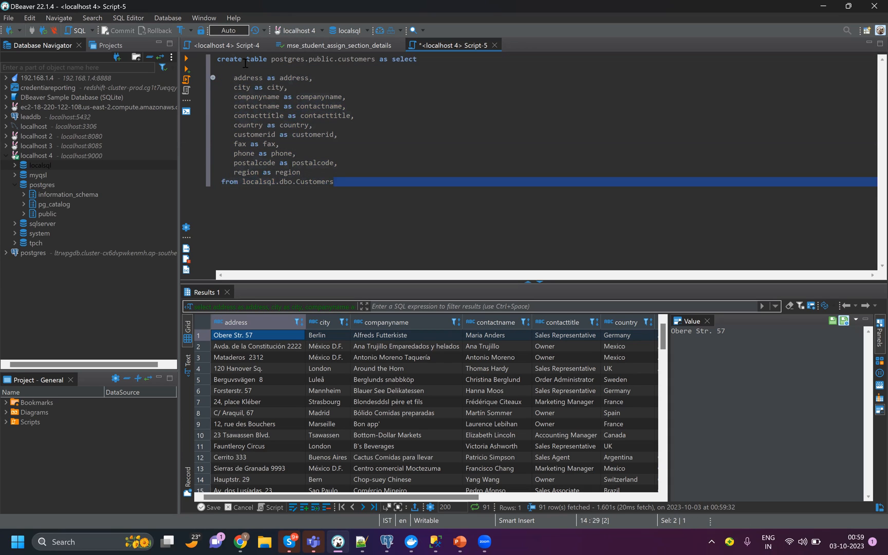
{"action": "left_click", "coordinate": [328, 63]}
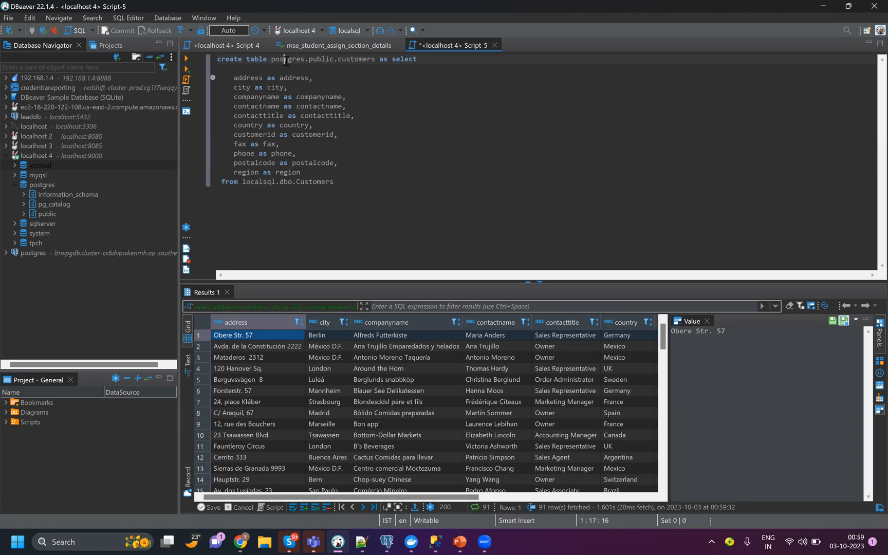
{"action": "double_click", "coordinate": [229, 59]}
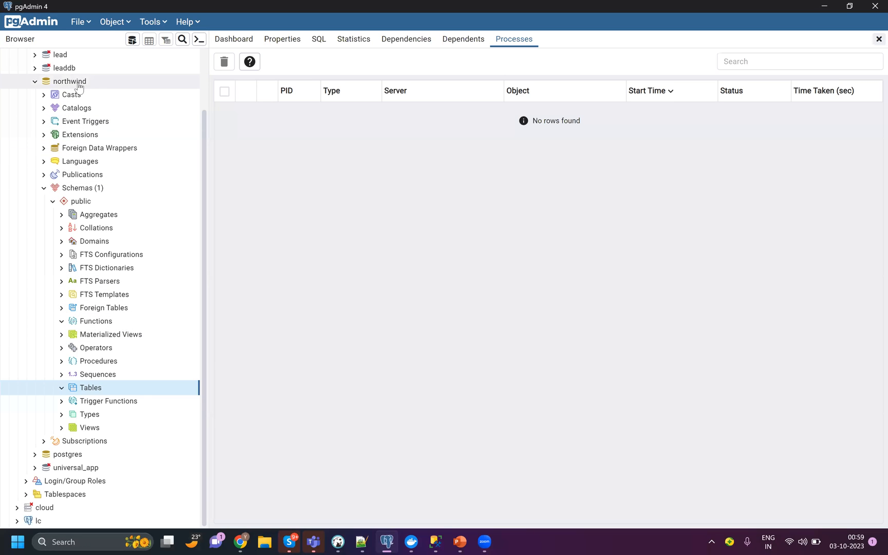
{"action": "right_click", "coordinate": [90, 387]}
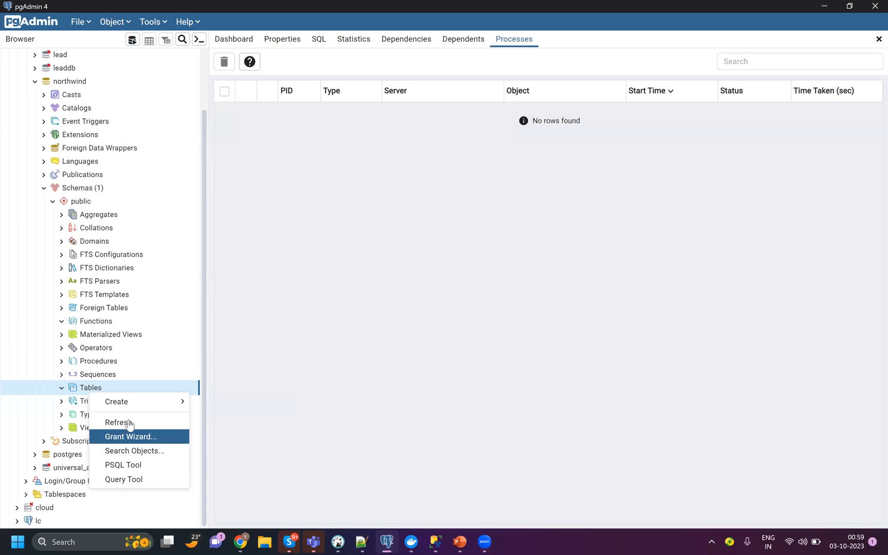
{"action": "left_click", "coordinate": [90, 387]}
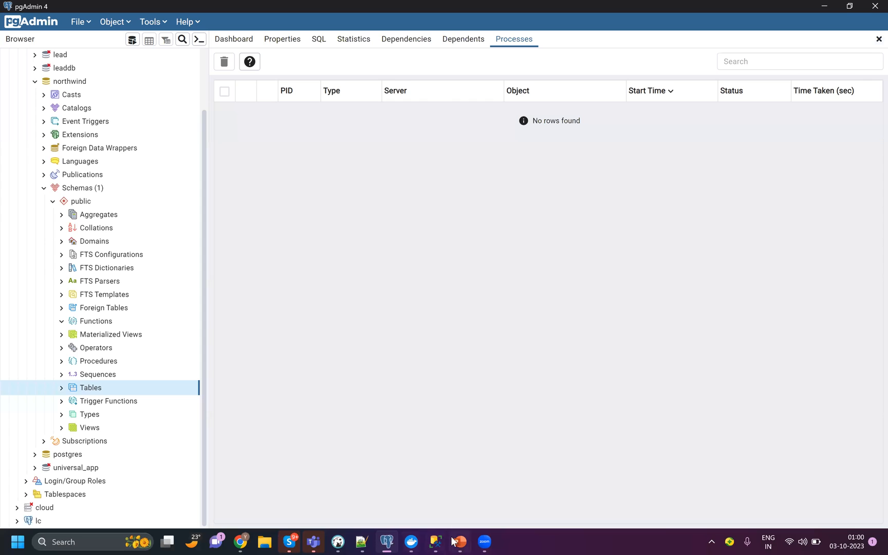
{"action": "left_click", "coordinate": [437, 541]}
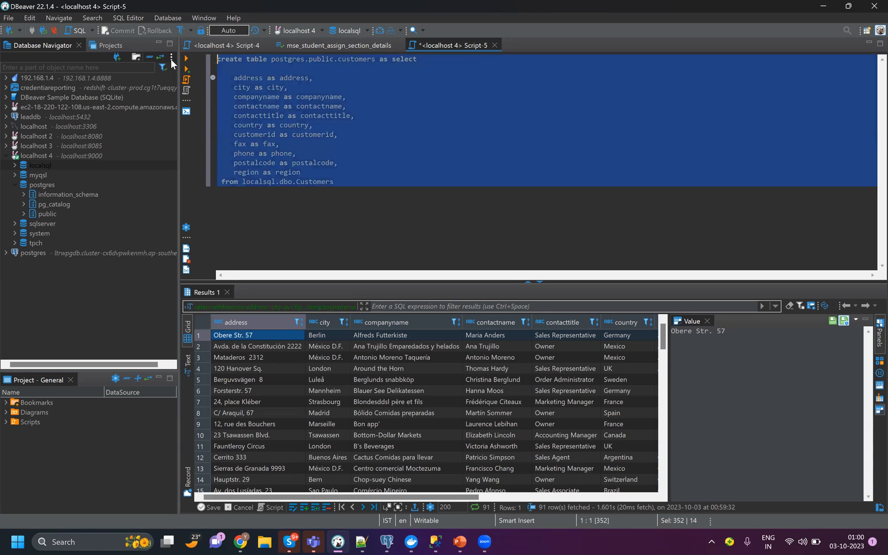
Step: Run the customers create-table statement, loading 91 rows into postgres.public.customers
{"action": "left_click", "coordinate": [186, 58]}
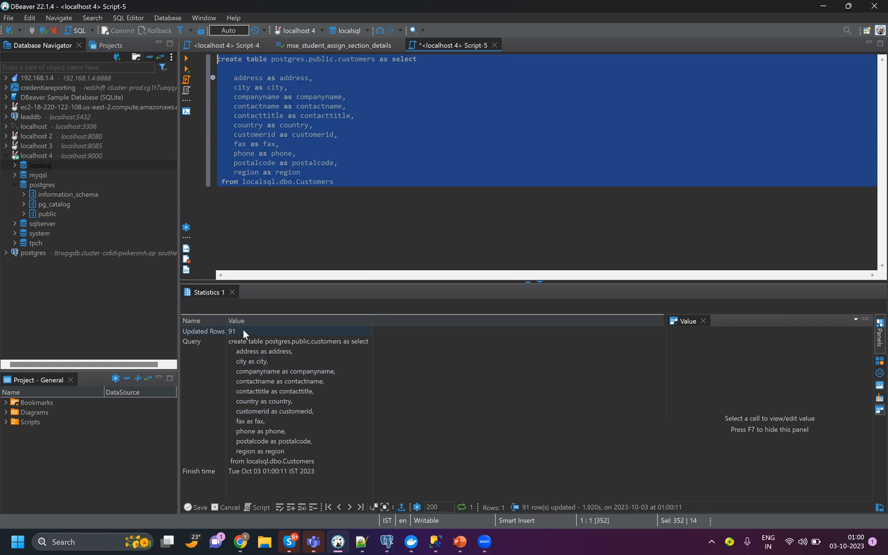
{"action": "mouse_move", "coordinate": [387, 540]}
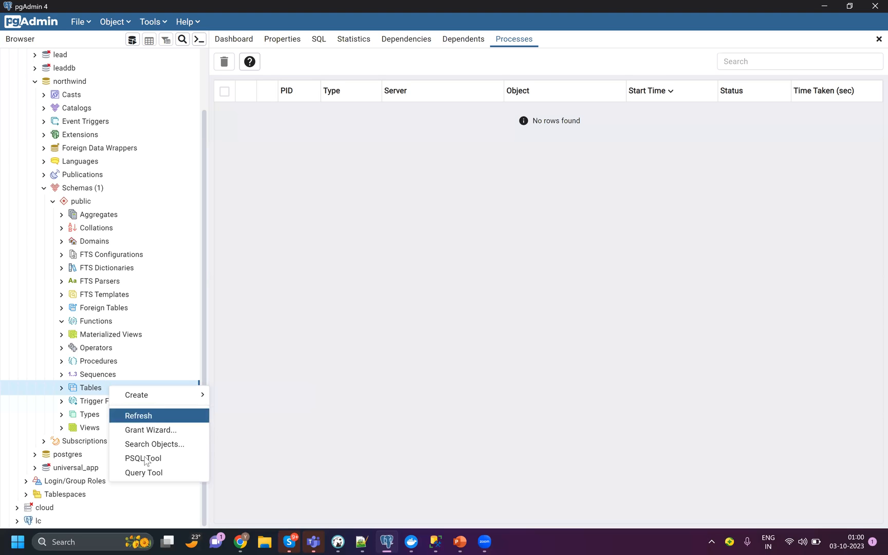
Step: Refresh northwind's tables and view all 91 rows of public.customers
{"action": "left_click", "coordinate": [138, 416]}
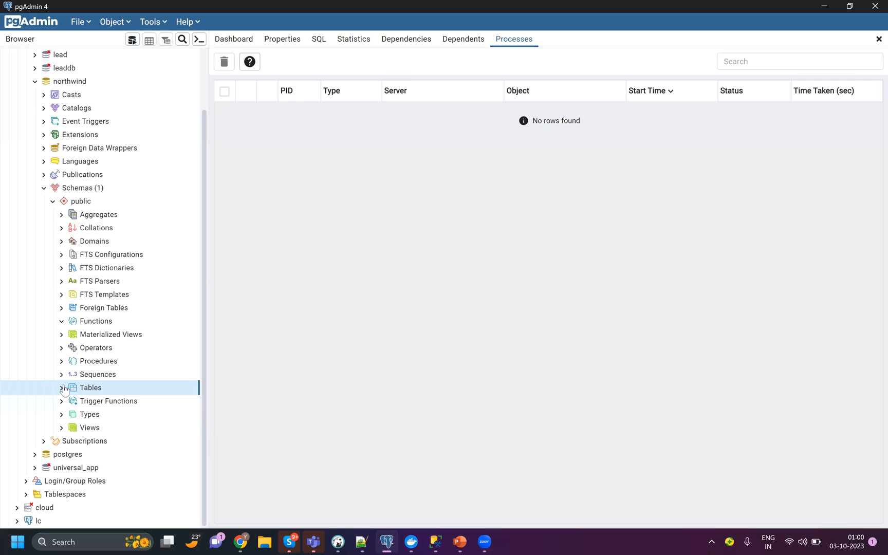
{"action": "left_click", "coordinate": [62, 388]}
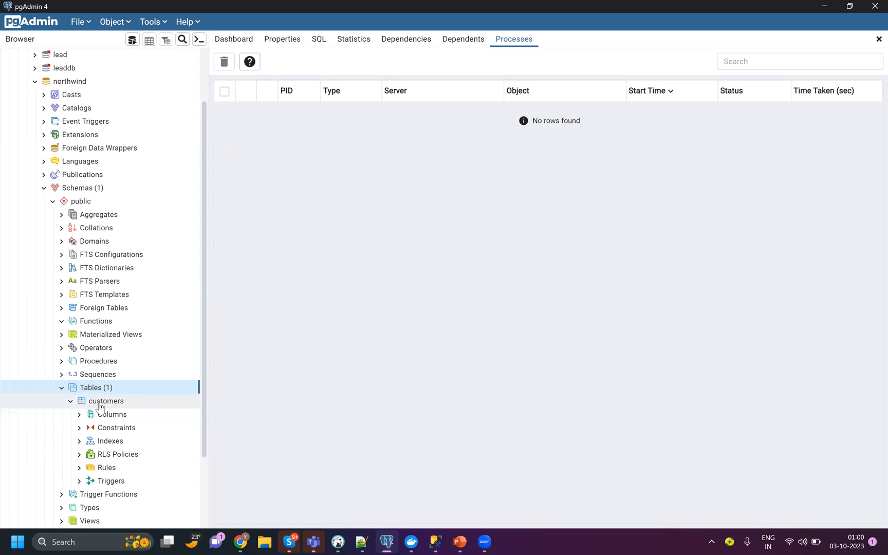
{"action": "mouse_move", "coordinate": [101, 403]}
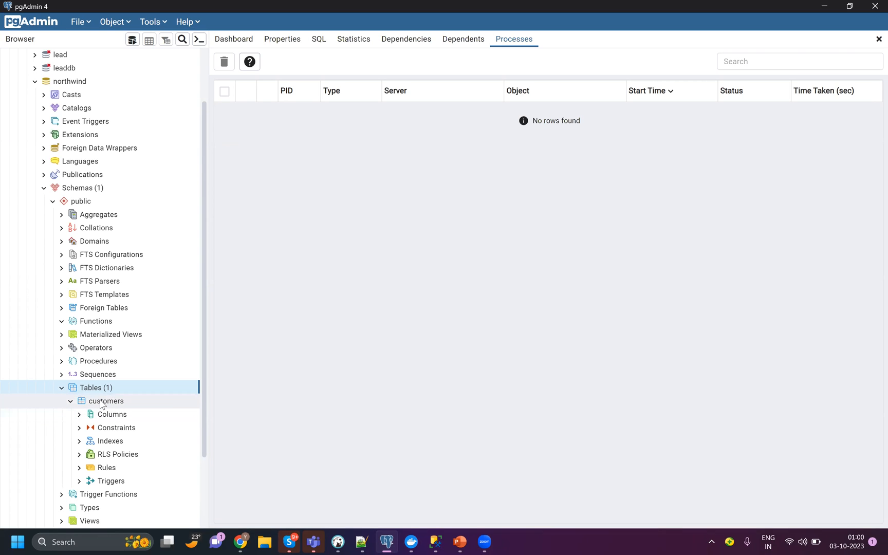
{"action": "right_click", "coordinate": [106, 401]}
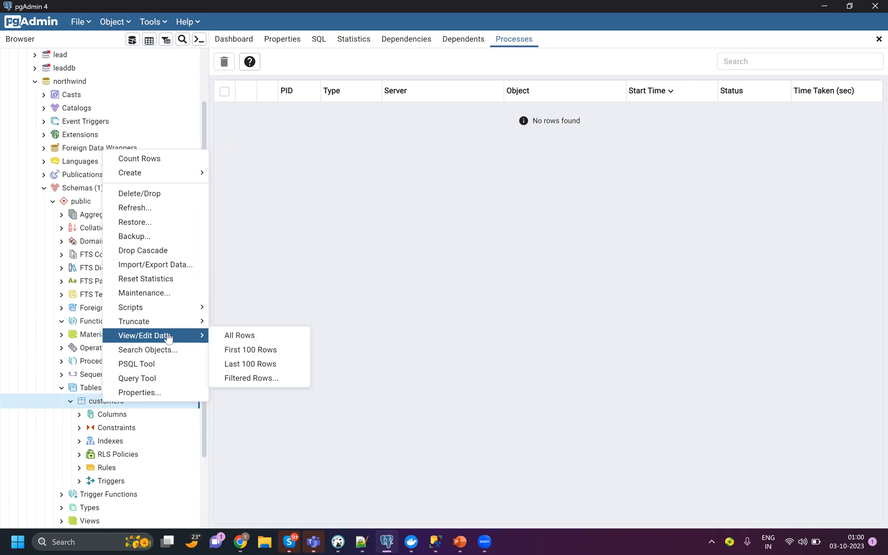
{"action": "left_click", "coordinate": [239, 335]}
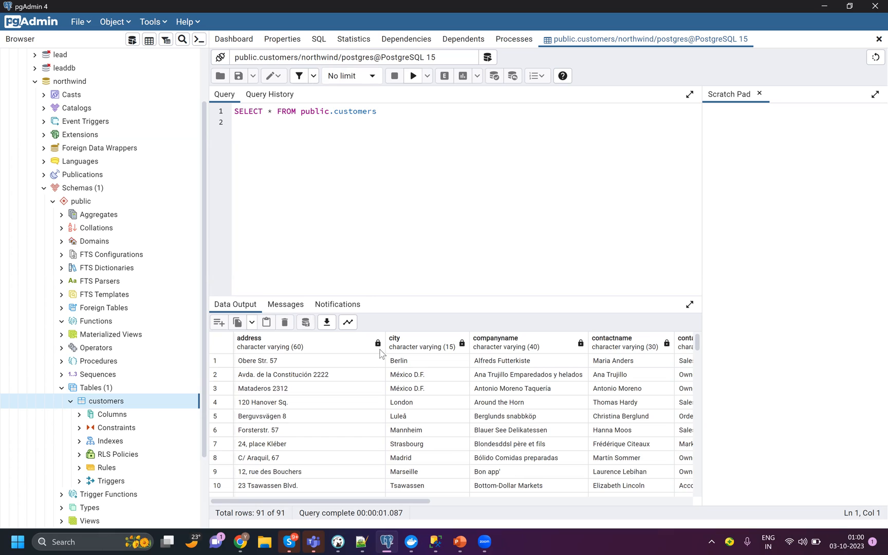
{"action": "mouse_move", "coordinate": [381, 346]}
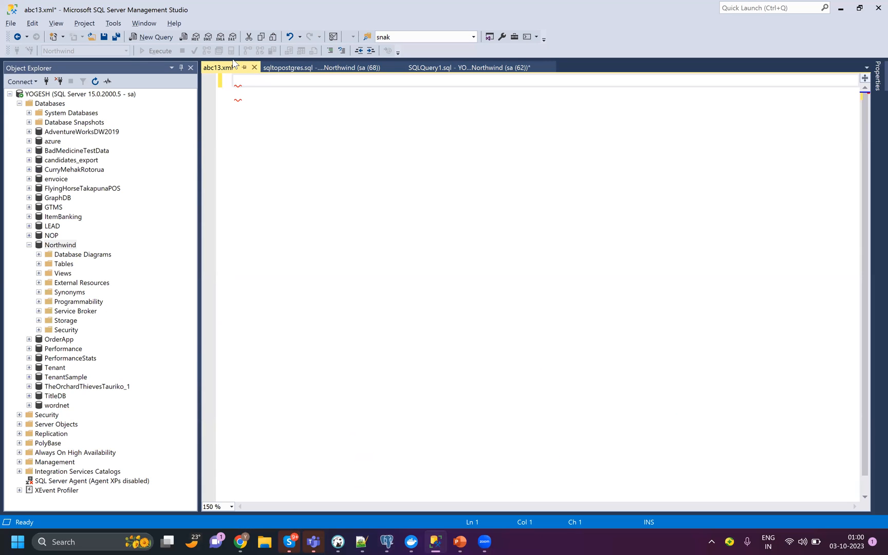
Step: Close abc13.xml without saving and show the abc14.xml products CTAS query
{"action": "left_click", "coordinate": [254, 68]}
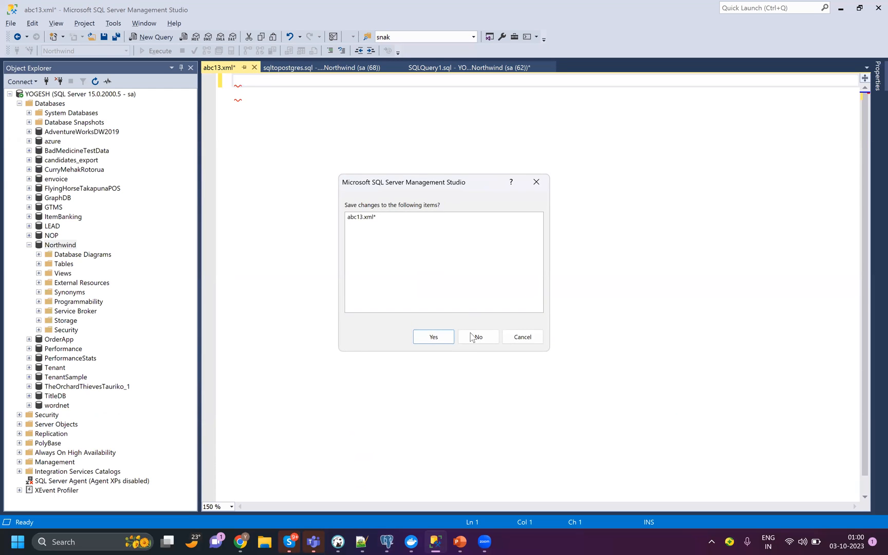
{"action": "left_click", "coordinate": [478, 337]}
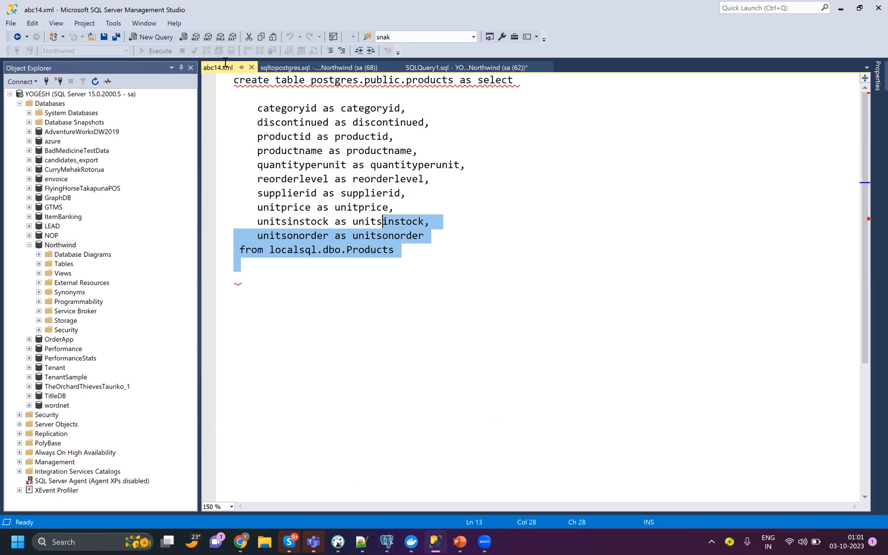
{"action": "left_click", "coordinate": [409, 216]}
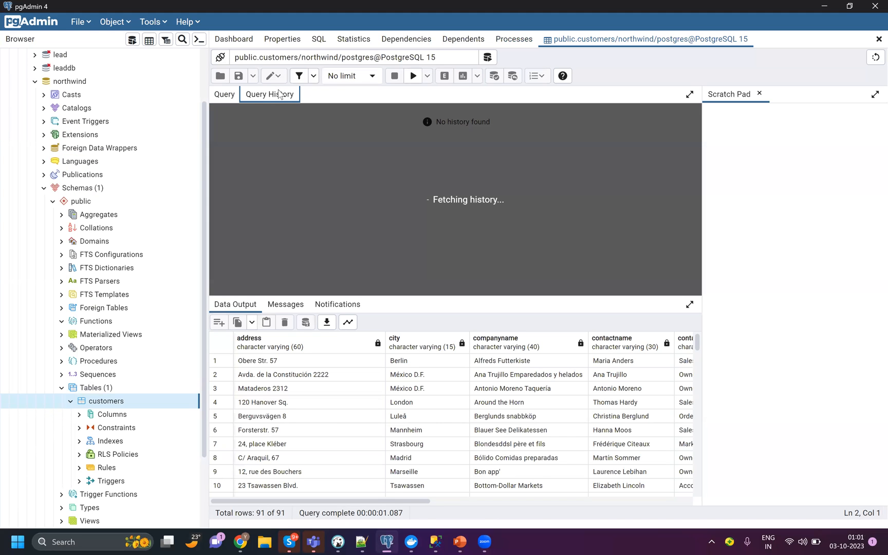
{"action": "left_click", "coordinate": [224, 94]}
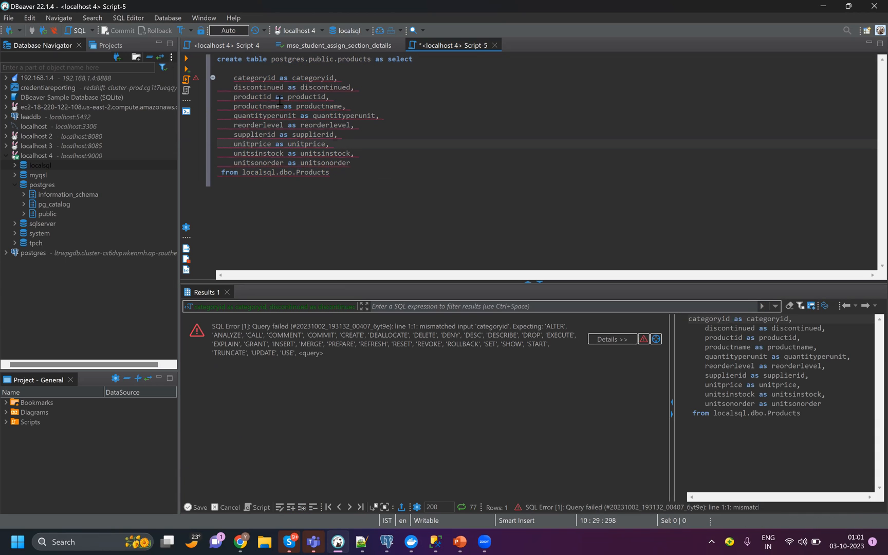
Step: Fix and select the whole products CTAS query, then run it to load 77 rows
{"action": "left_click", "coordinate": [328, 77]}
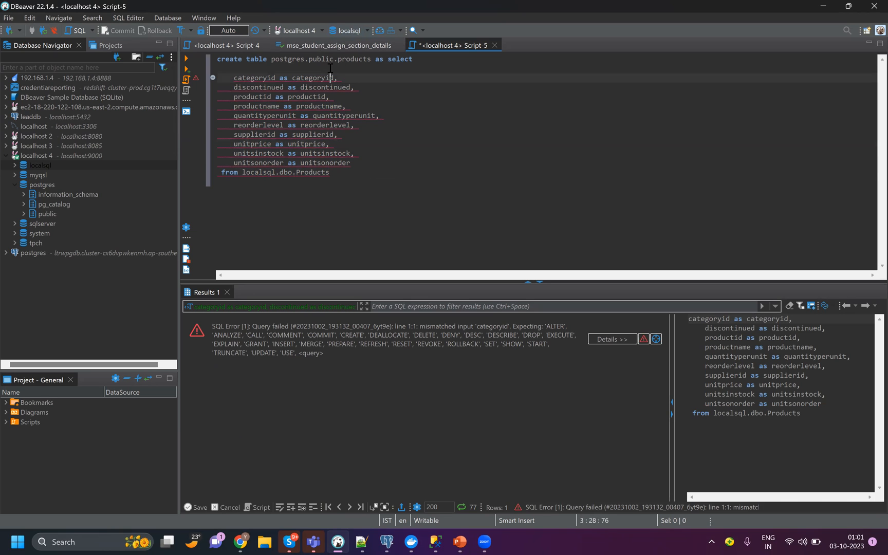
{"action": "key", "text": "ctrl+a"}
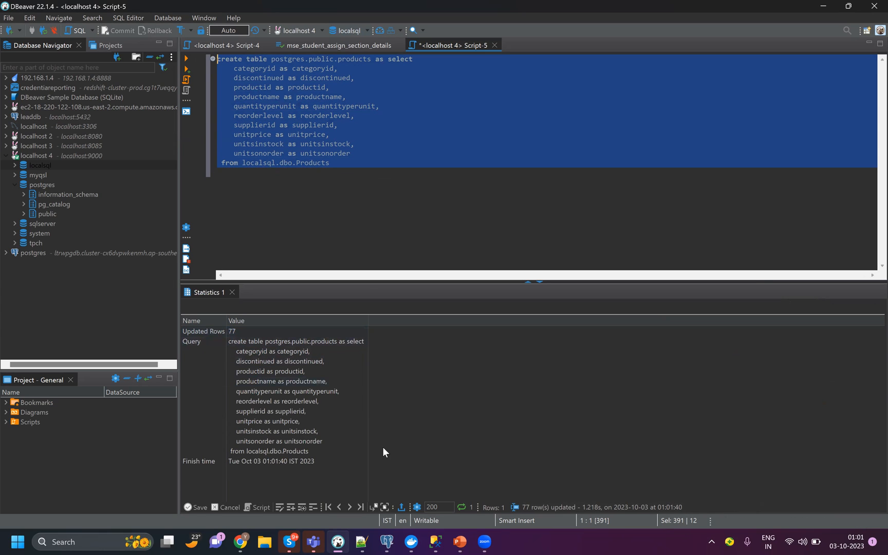
{"action": "mouse_move", "coordinate": [116, 396]}
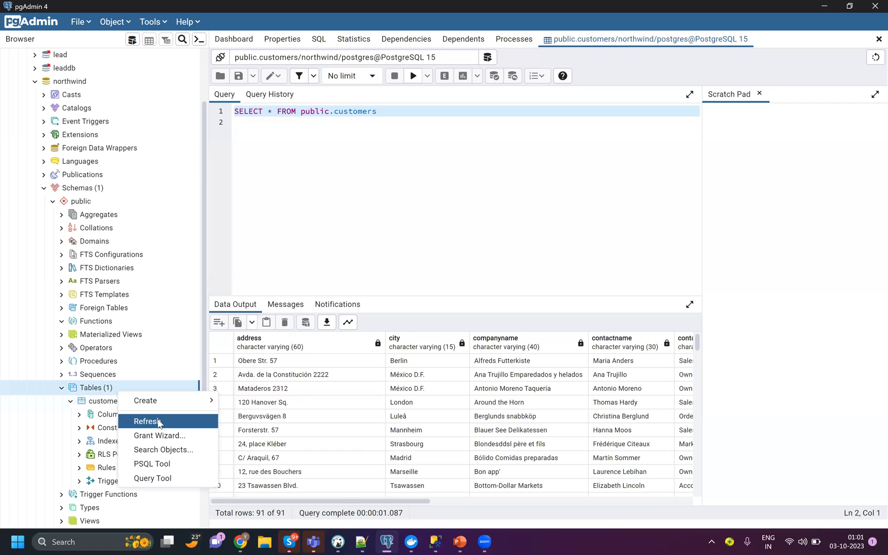
Step: Refresh the table list and scroll through all 77 rows of the products table
{"action": "left_click", "coordinate": [147, 421]}
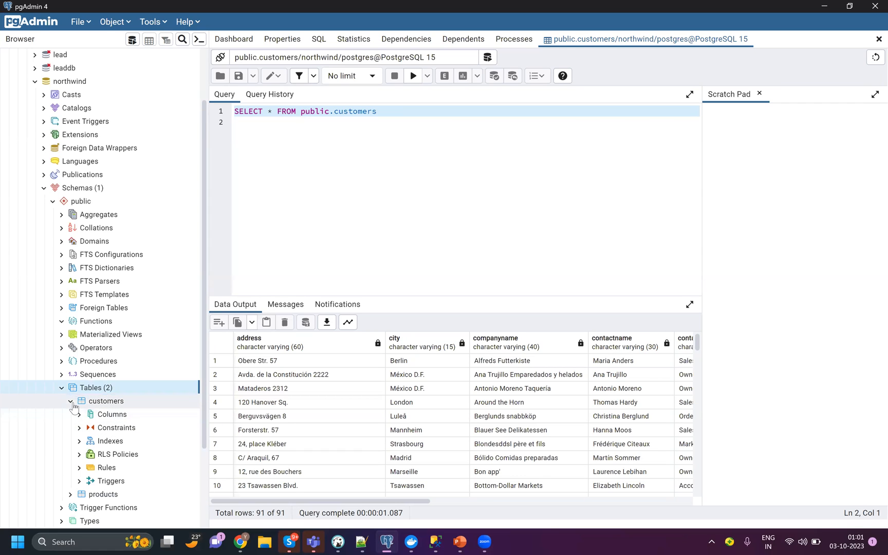
{"action": "left_click", "coordinate": [71, 401]}
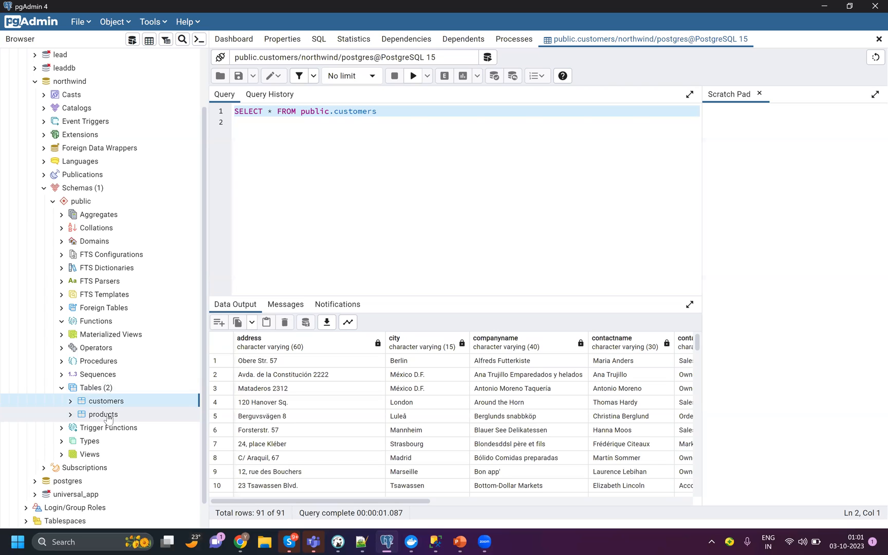
{"action": "right_click", "coordinate": [103, 414]}
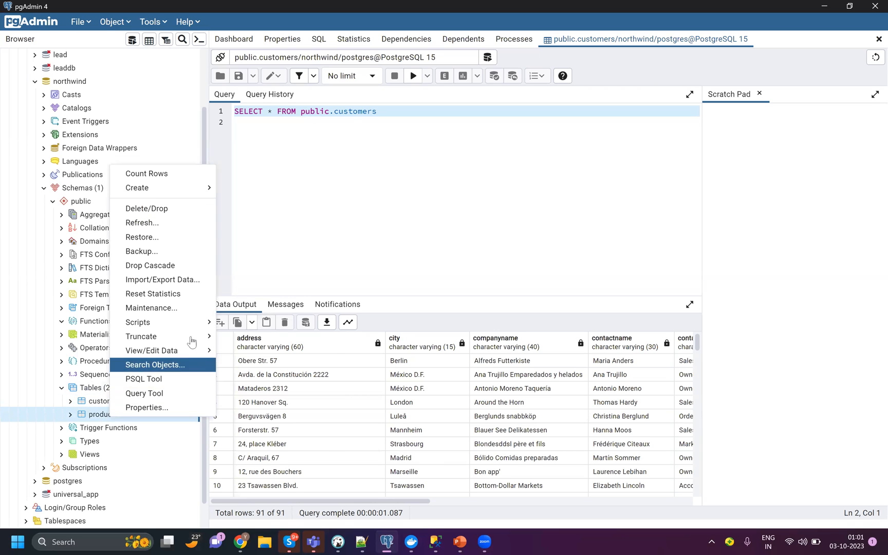
{"action": "mouse_move", "coordinate": [151, 350]}
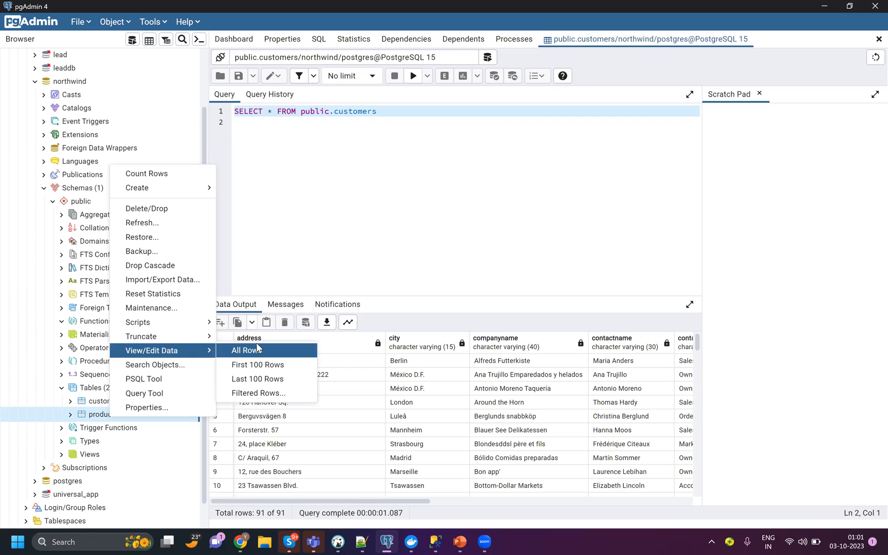
{"action": "left_click", "coordinate": [246, 350]}
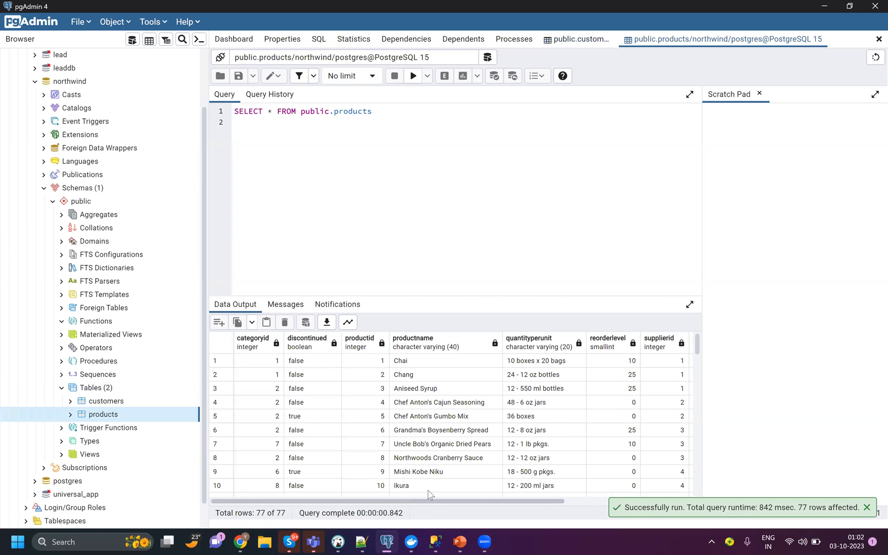
{"action": "scroll", "scroll_direction": "right", "scroll_amount": 3}
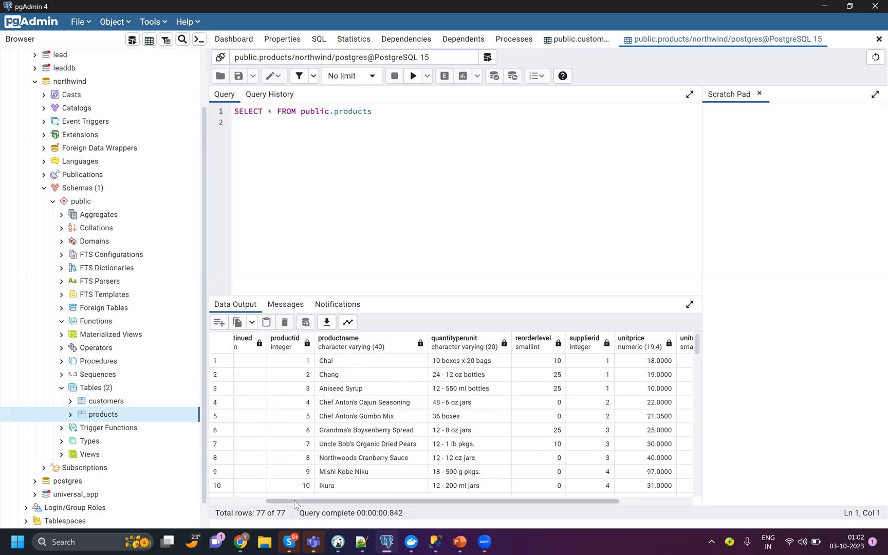
{"action": "scroll", "scroll_direction": "right", "scroll_amount": 3}
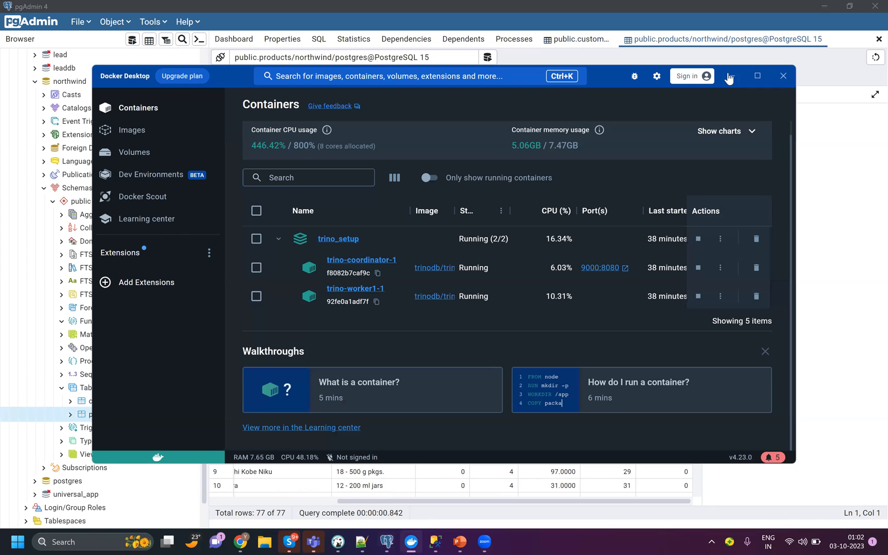
{"action": "left_click", "coordinate": [783, 76]}
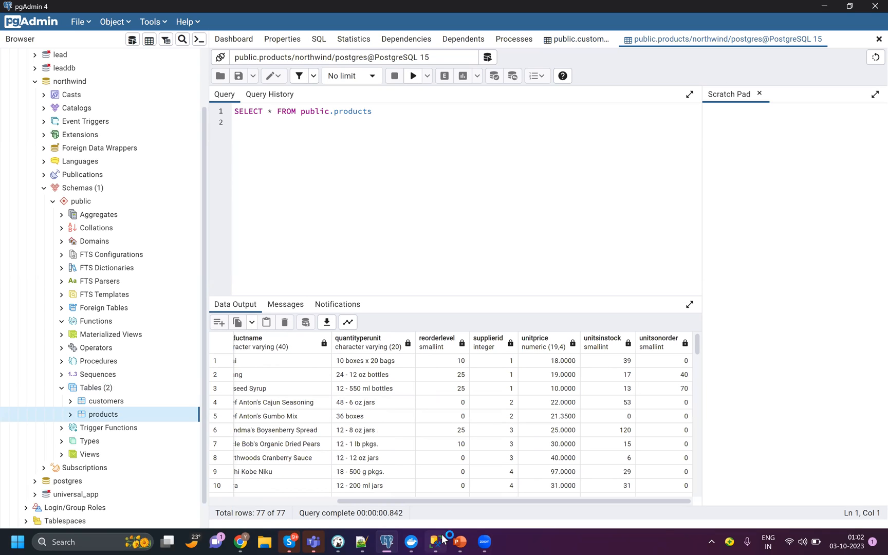
{"action": "mouse_move", "coordinate": [620, 344]}
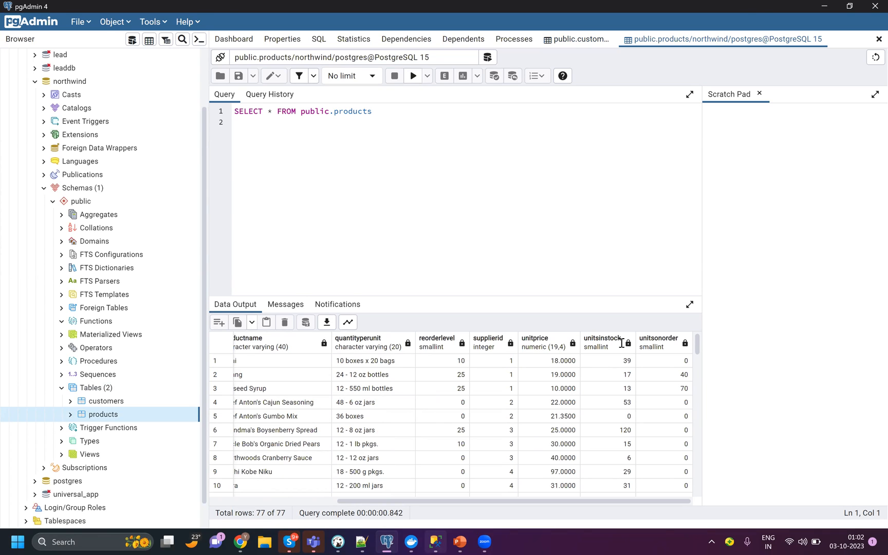
{"action": "left_click", "coordinate": [459, 542]}
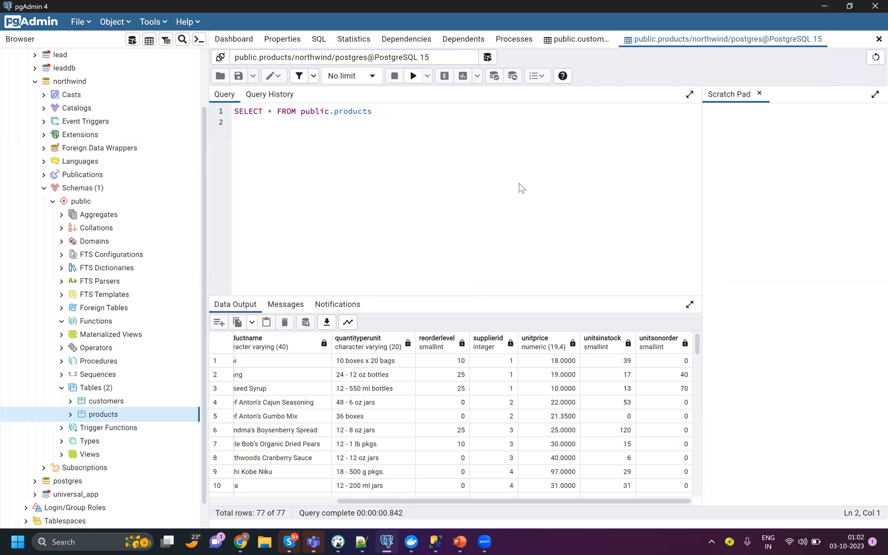
{"action": "mouse_move", "coordinate": [495, 387]}
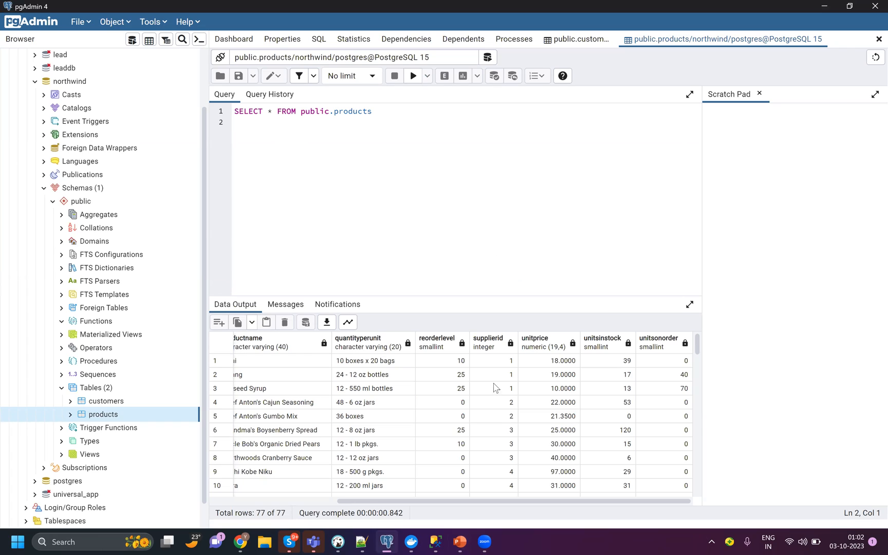
{"action": "mouse_move", "coordinate": [314, 329]}
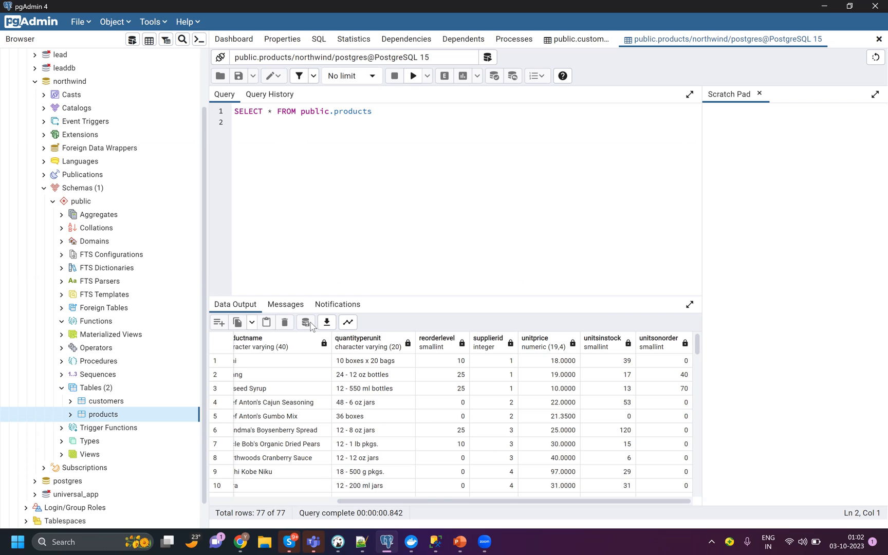
{"action": "mouse_move", "coordinate": [354, 278]}
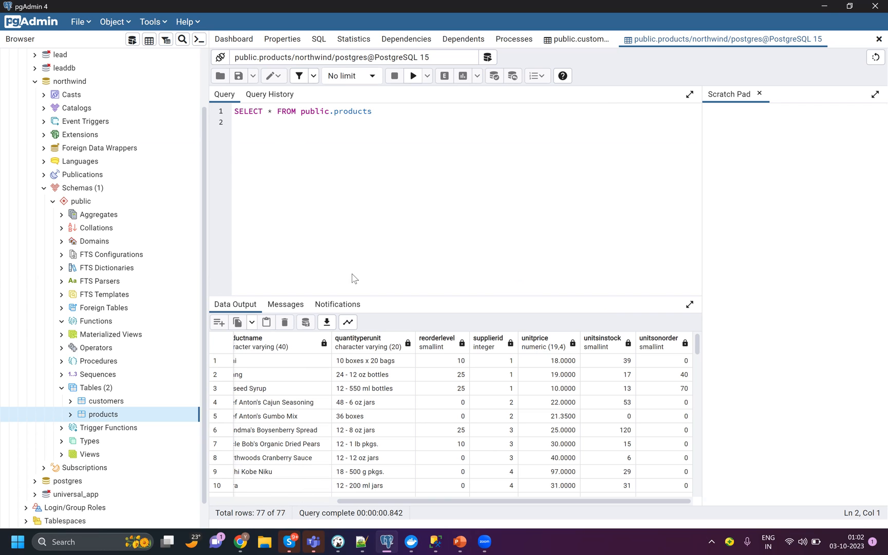
{"action": "mouse_move", "coordinate": [241, 542]}
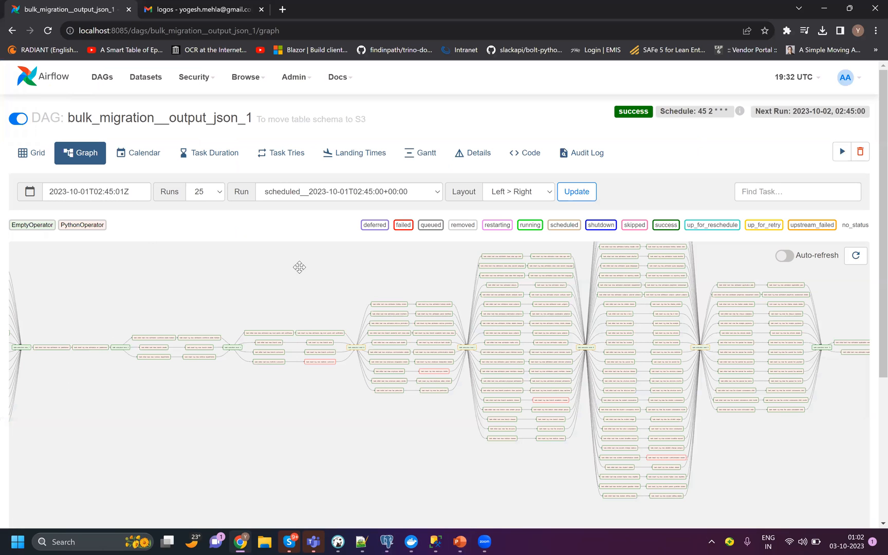
{"action": "left_click_drag", "start_coordinate": [299, 267], "coordinate": [73, 395]}
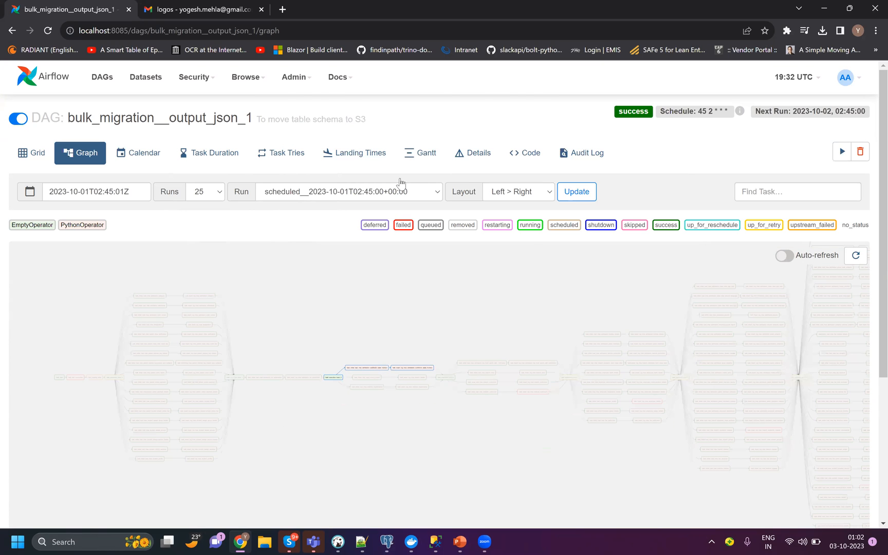
{"action": "left_click", "coordinate": [333, 378]}
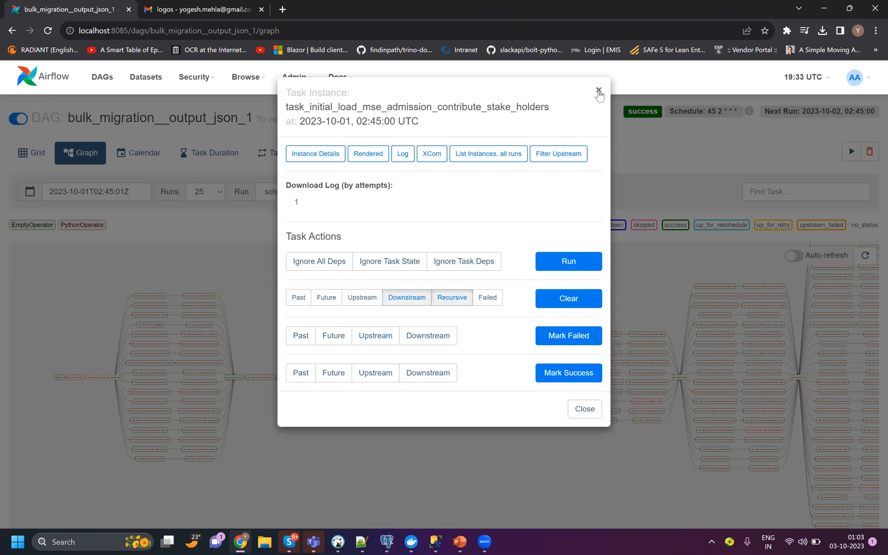
{"action": "left_click", "coordinate": [597, 90]}
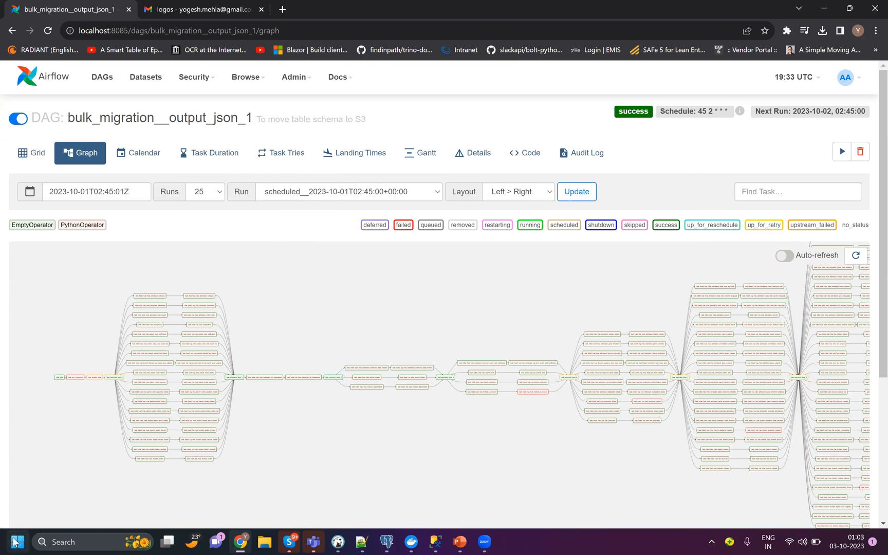
{"action": "mouse_move", "coordinate": [68, 416]}
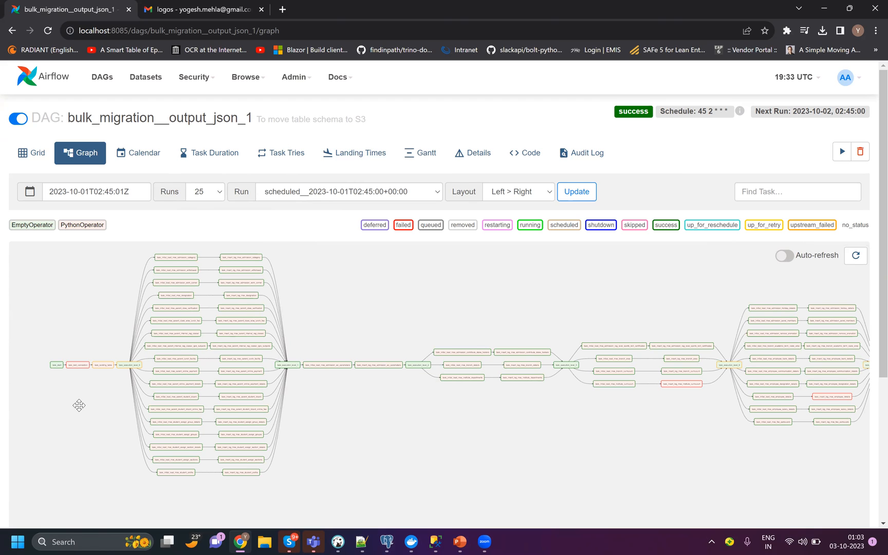
{"action": "mouse_move", "coordinate": [249, 438]}
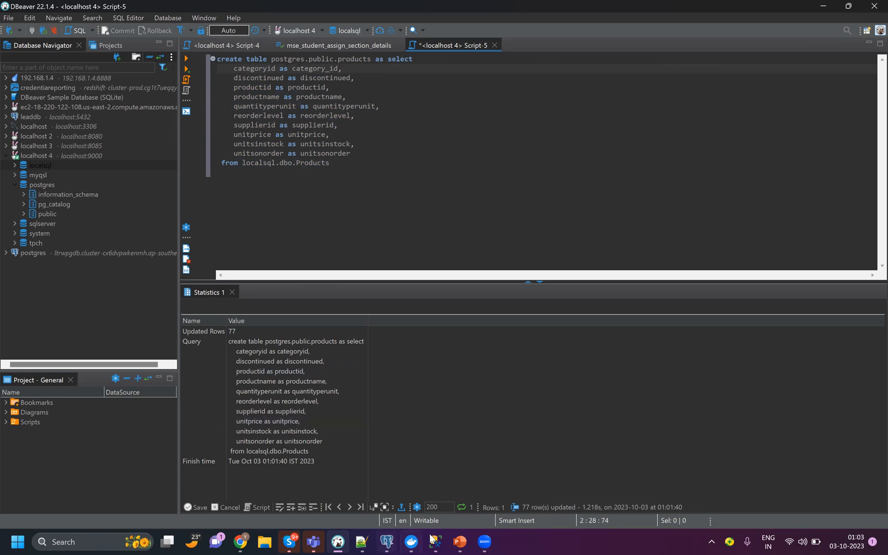
{"action": "mouse_move", "coordinate": [435, 540]}
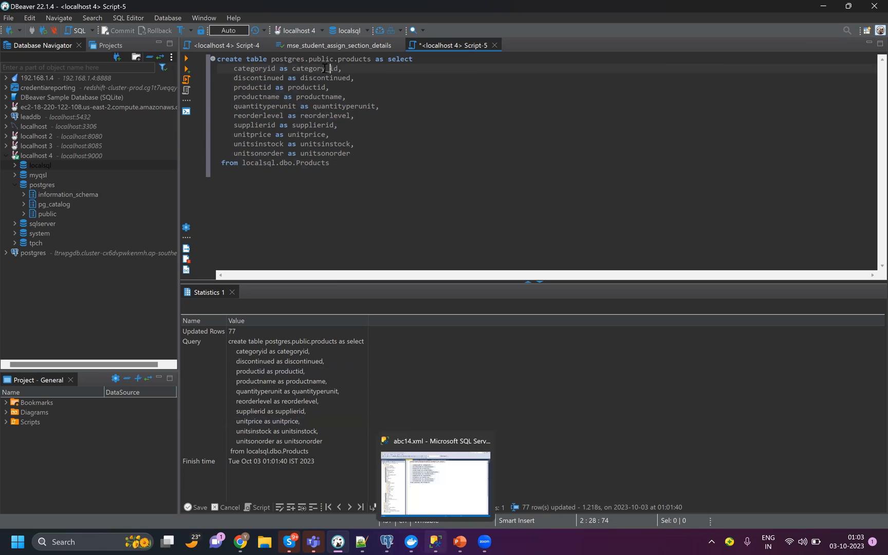